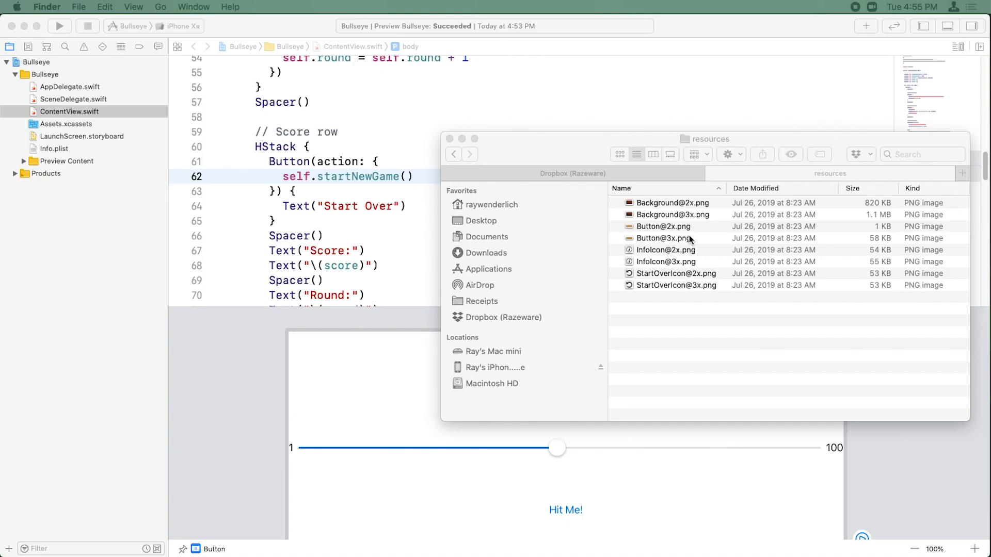
mouse_move(673, 291)
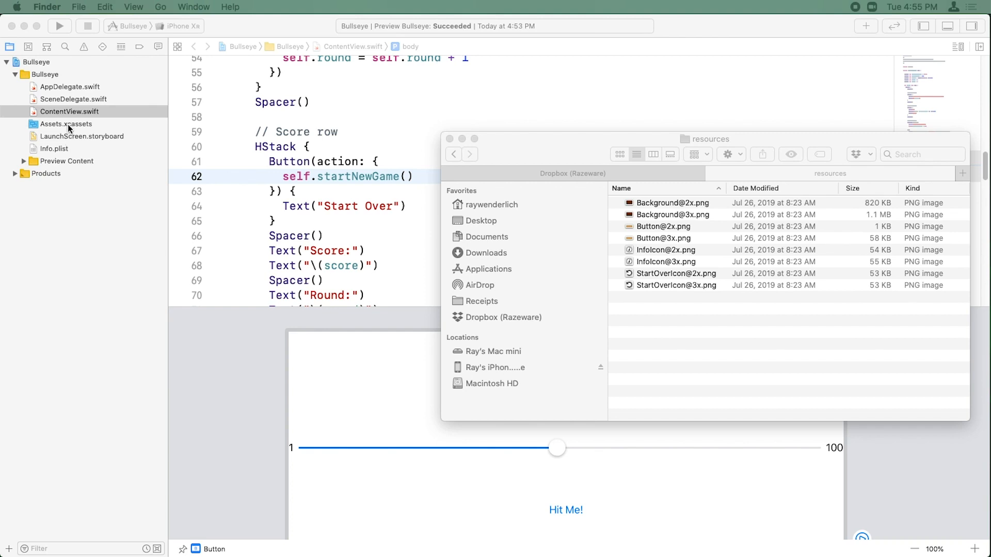
mouse_move(68, 127)
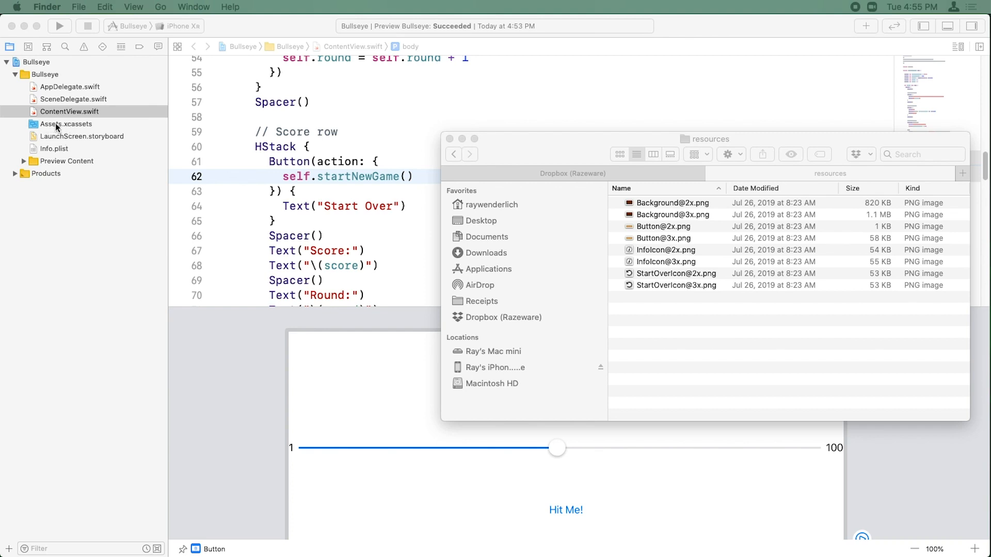
View the asset catalog's new Background and StartOverIcon image sets after adding the PNGs.
left_click(66, 124)
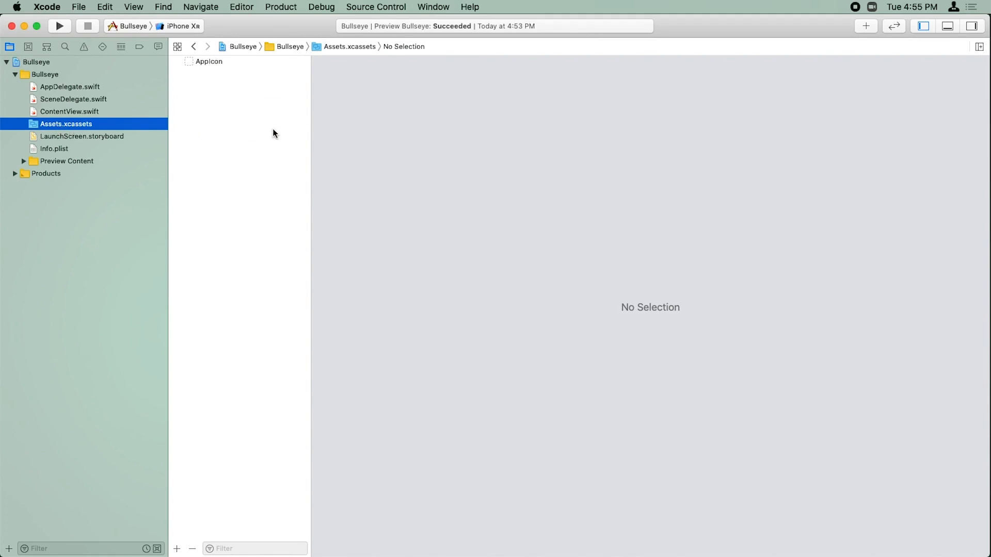
mouse_move(108, 130)
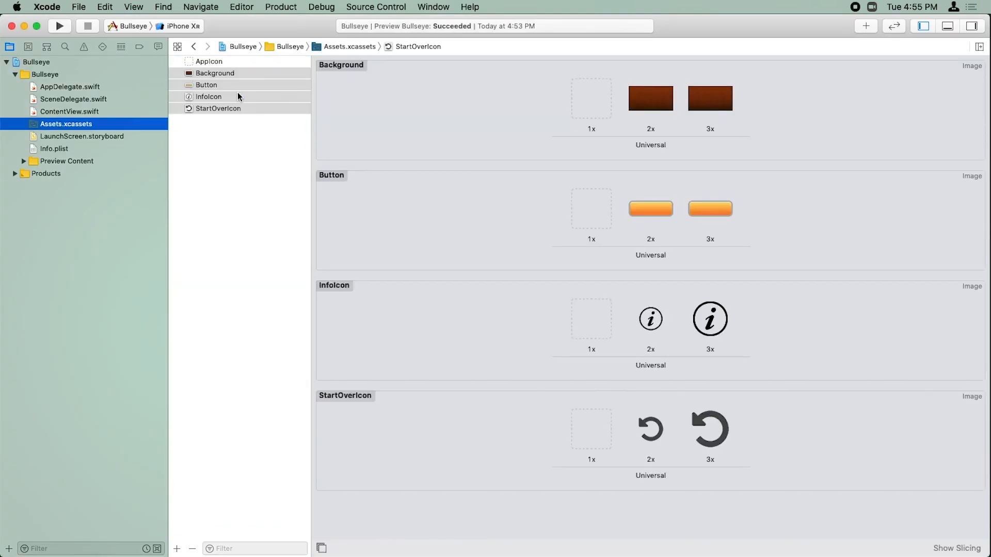
mouse_move(214, 68)
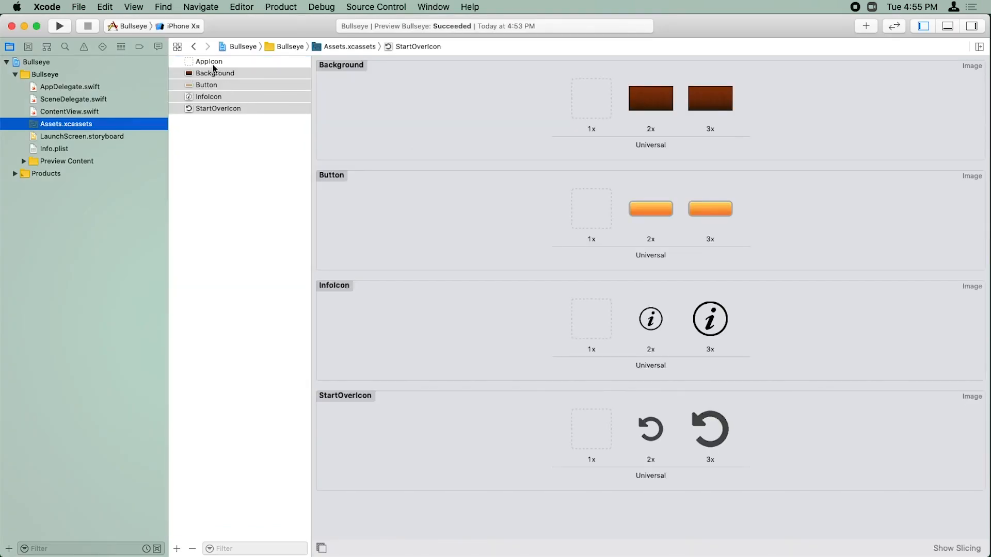
left_click(215, 73)
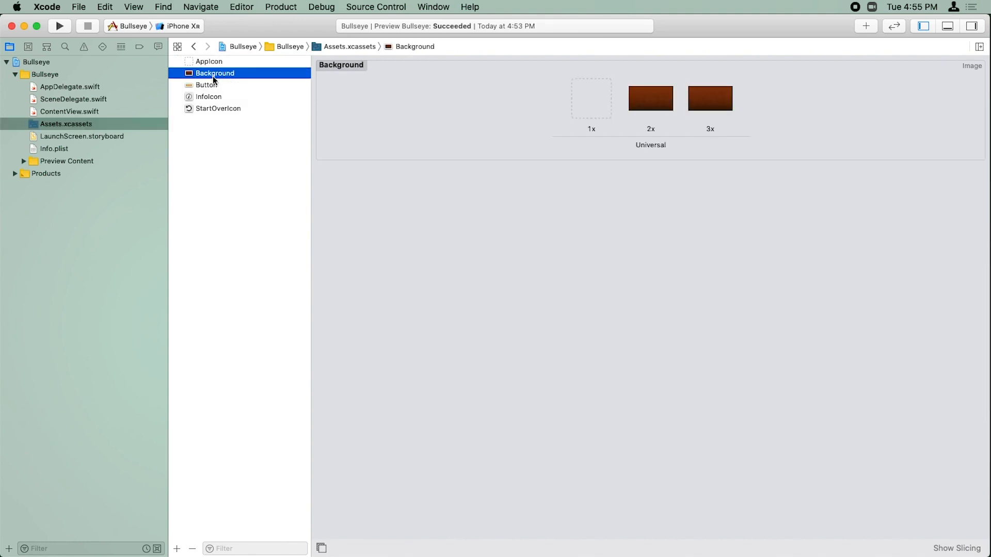
mouse_move(322, 105)
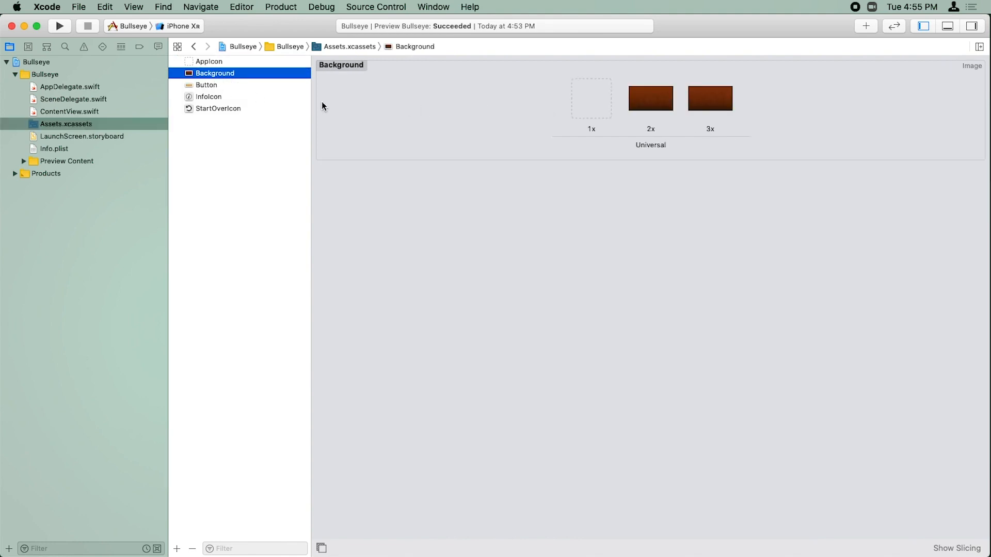
left_click(218, 107)
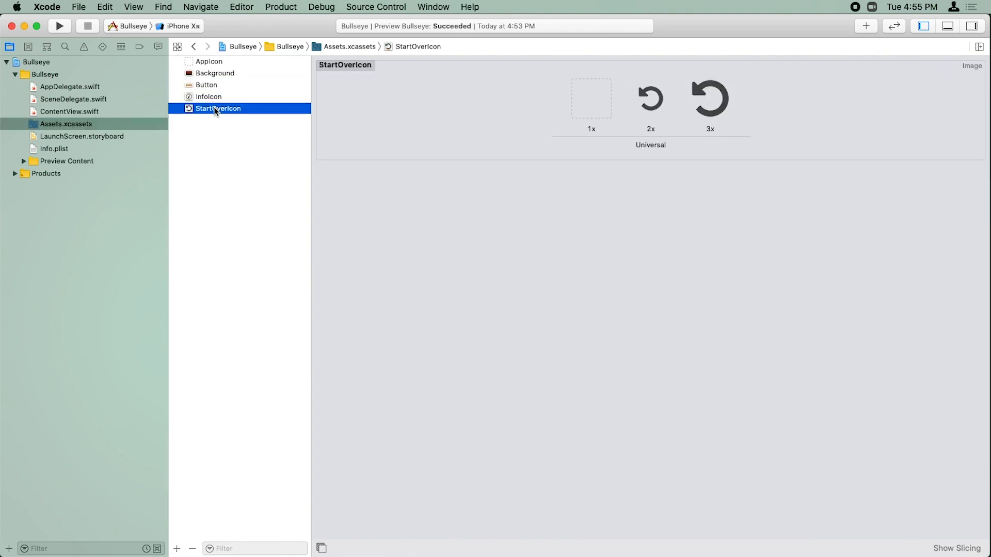
left_click(215, 73)
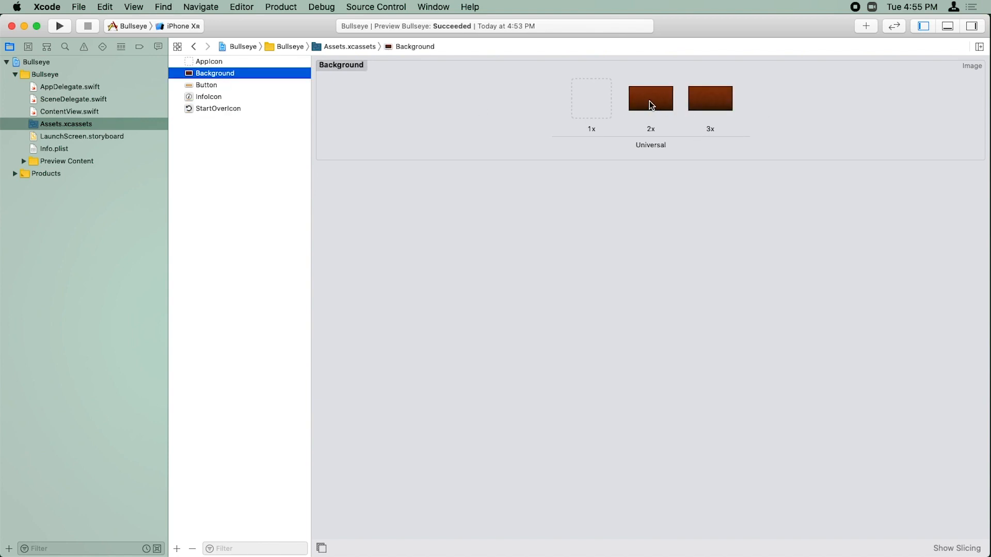
mouse_move(723, 111)
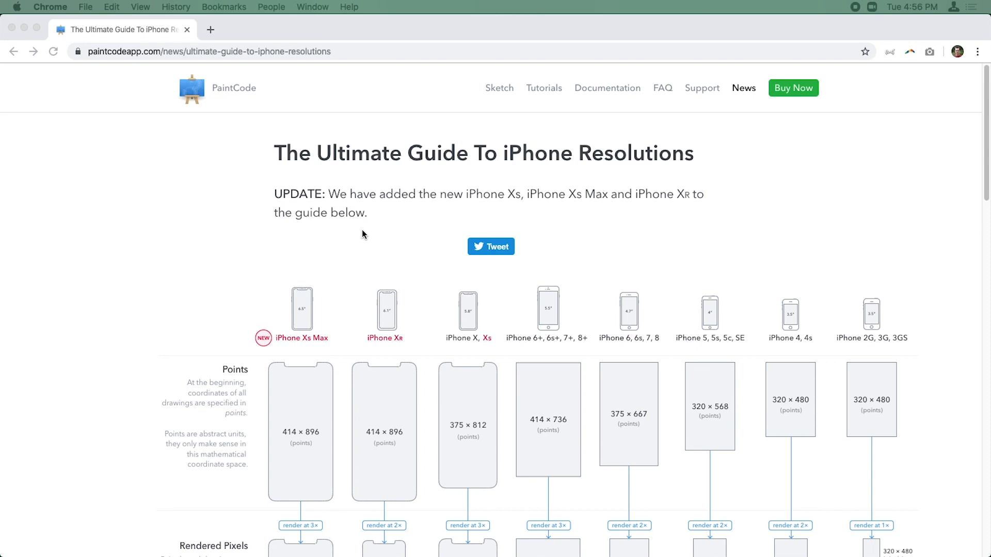
mouse_move(343, 231)
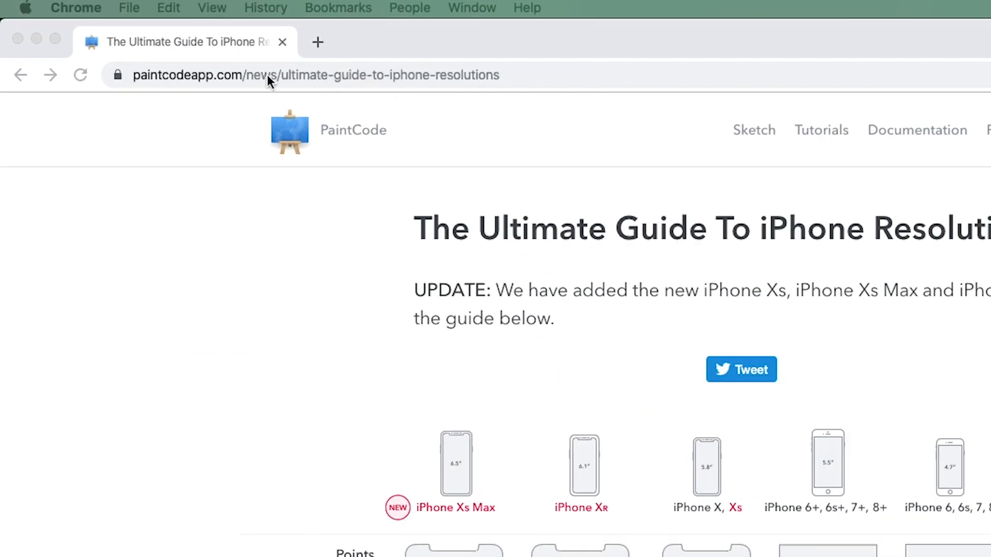
mouse_move(234, 87)
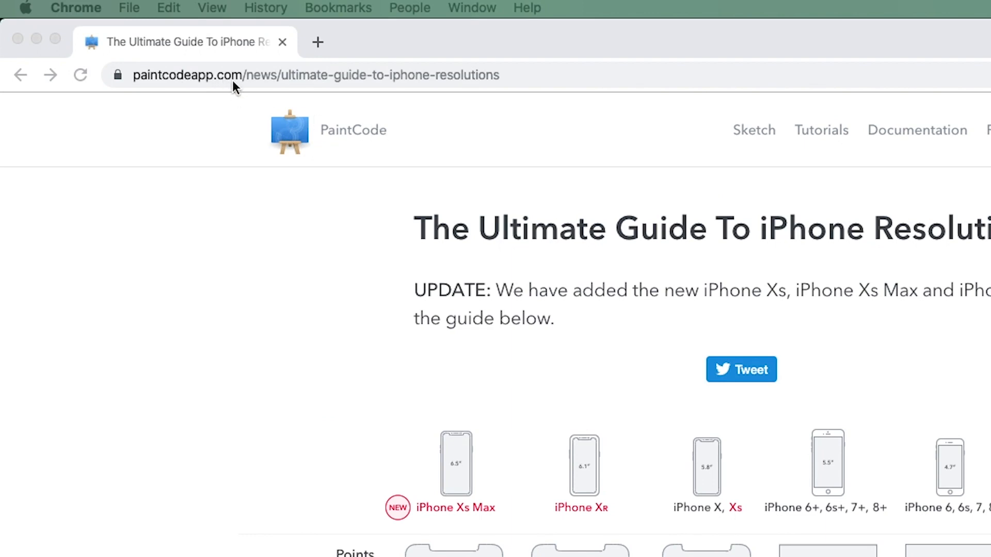
scroll("down", 3)
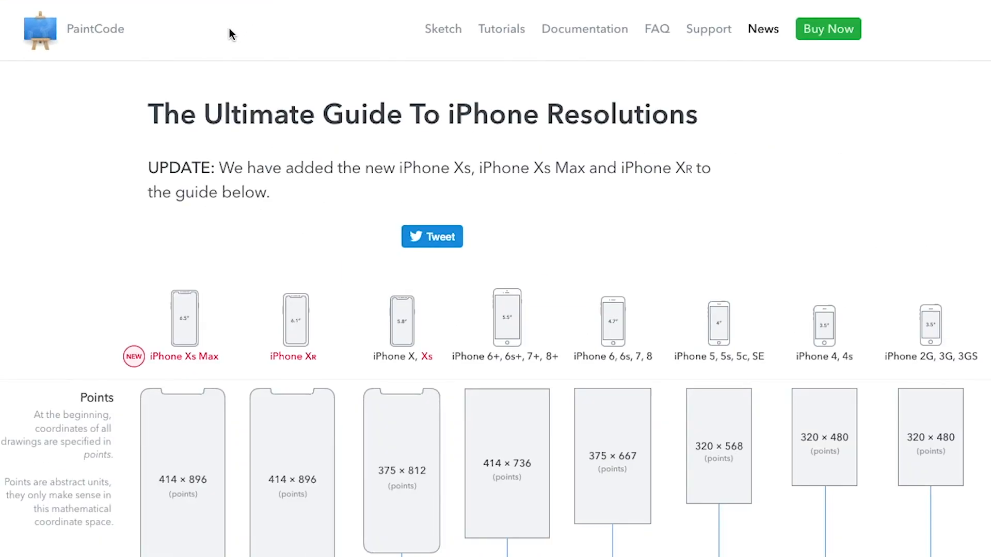
mouse_move(352, 163)
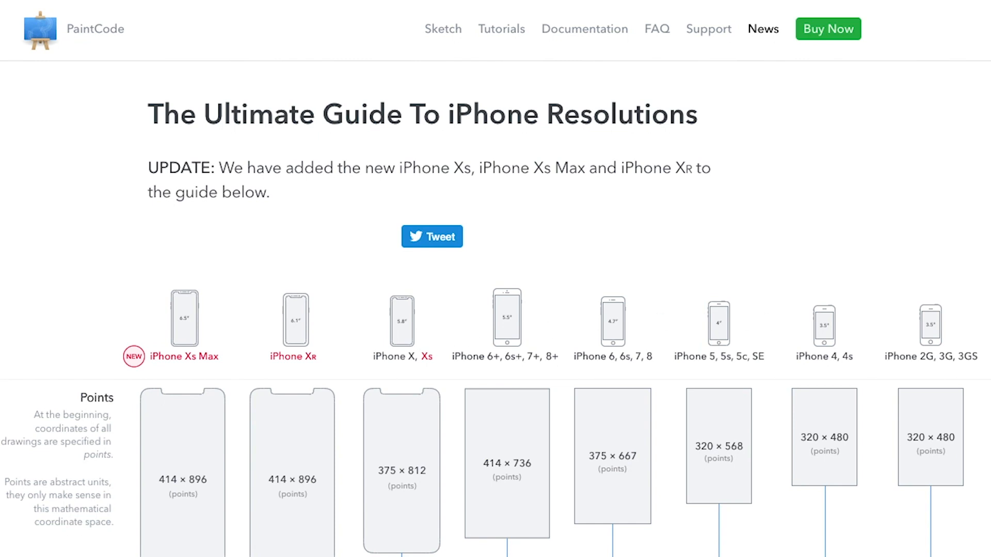
mouse_move(835, 393)
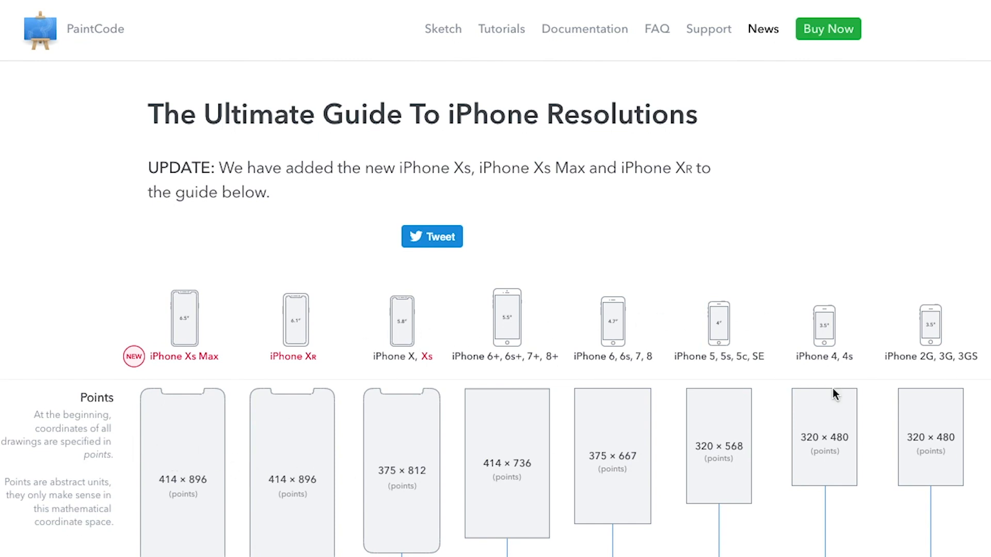
scroll("down", 3)
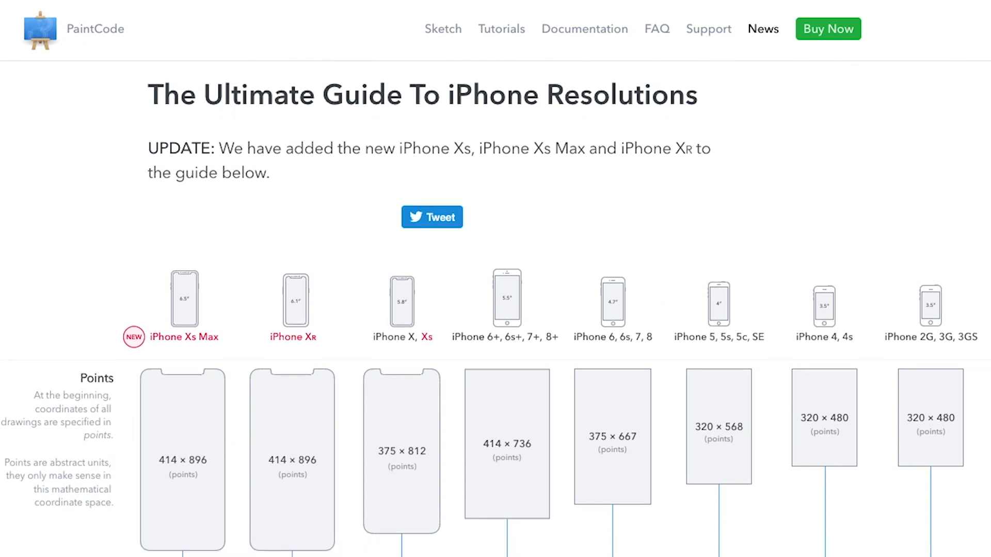
scroll("down", 3)
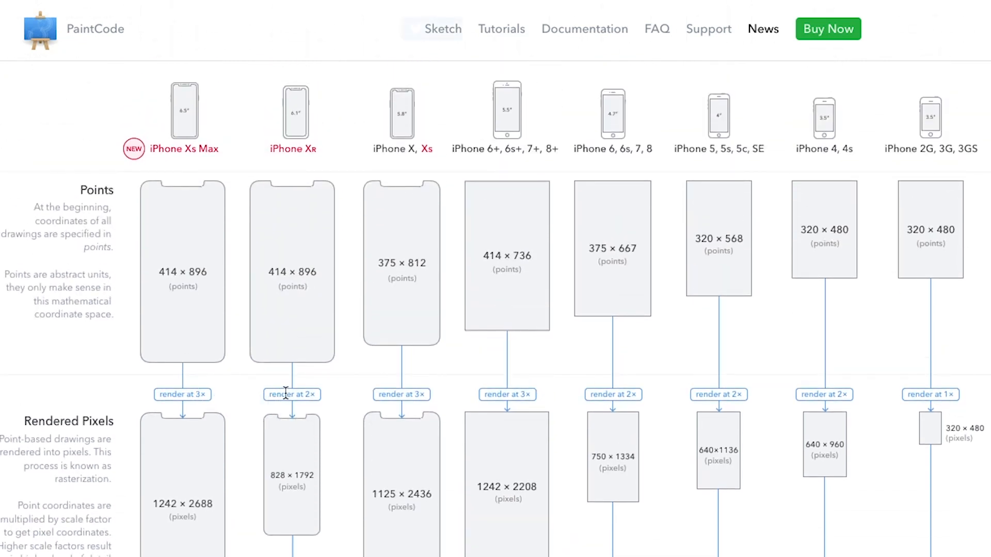
mouse_move(784, 392)
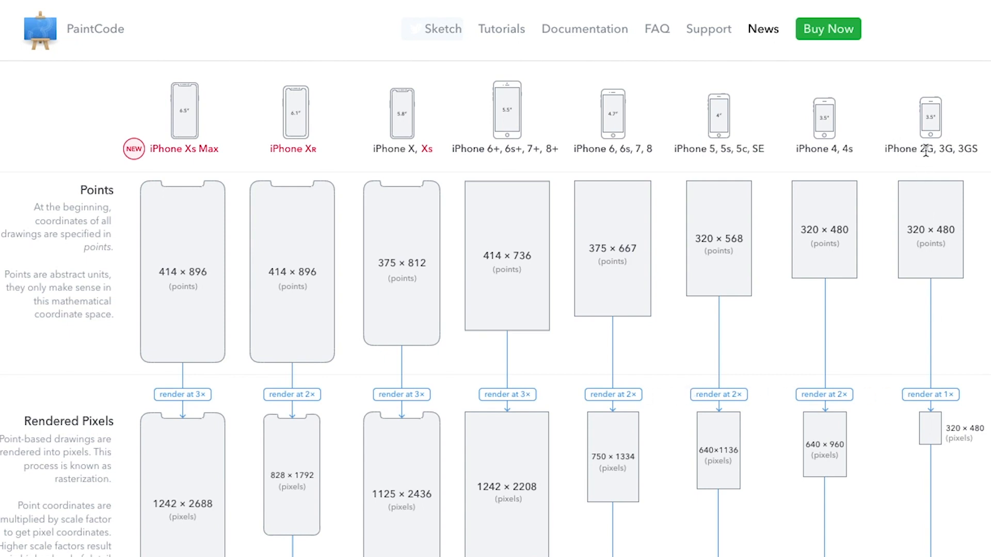
mouse_move(788, 459)
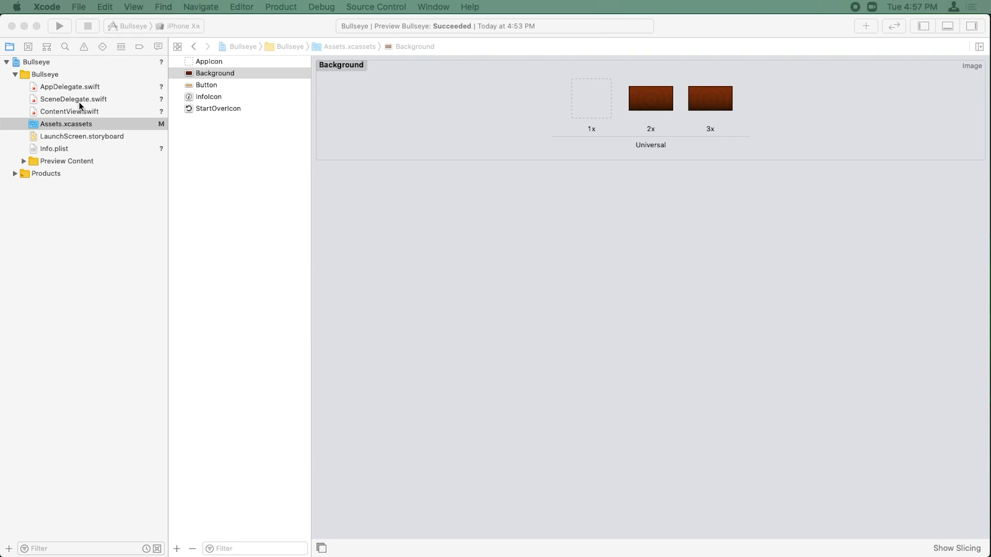
mouse_move(74, 112)
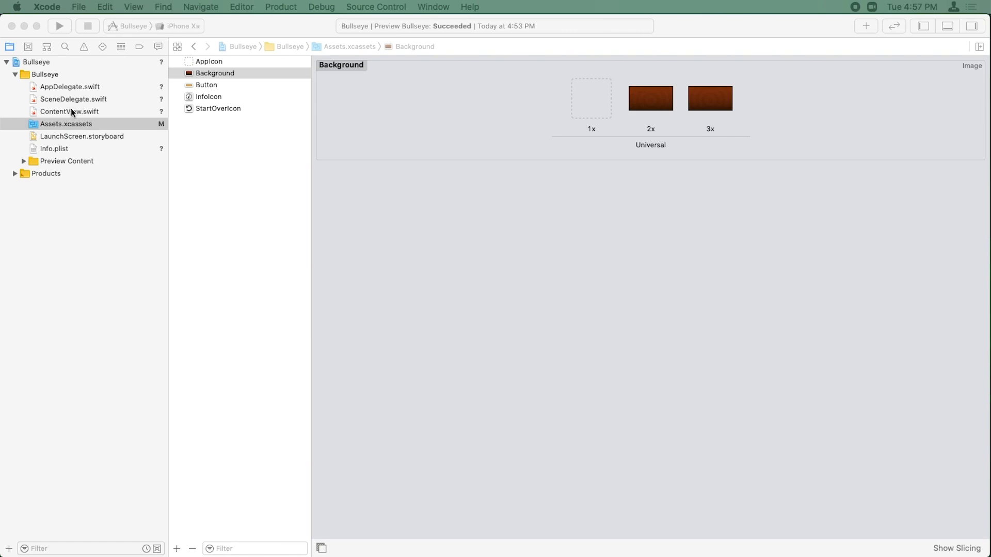
Reopen ContentView.swift and resume its paused canvas preview of the Bullseye screen.
left_click(70, 112)
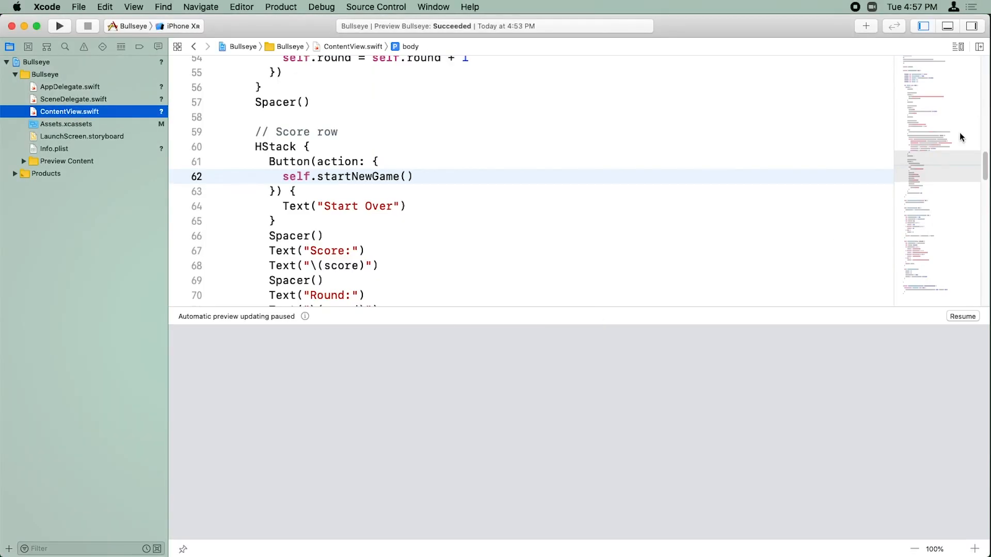
left_click(59, 26)
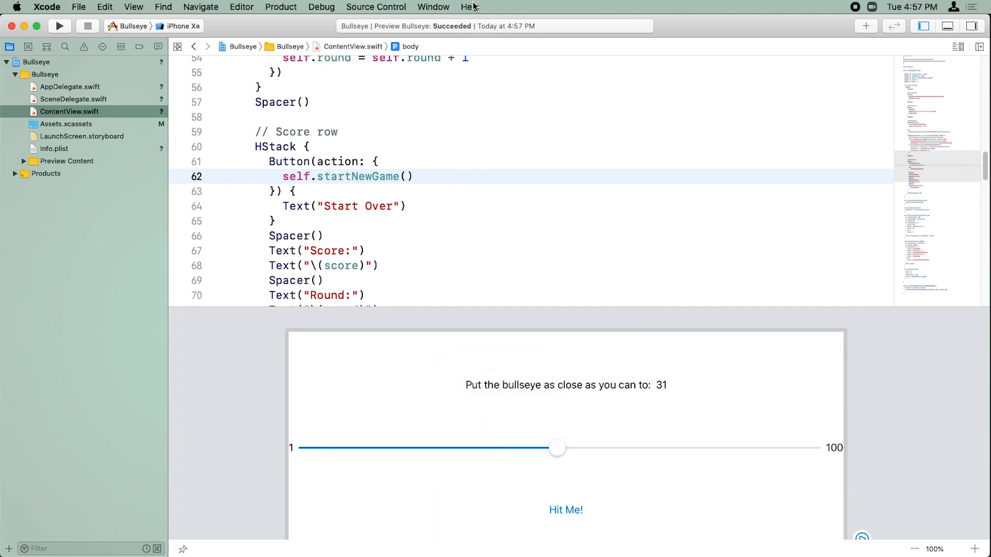
Show SwiftUI's Views and Controls page in Developer Documentation and browse its topics.
left_click(468, 7)
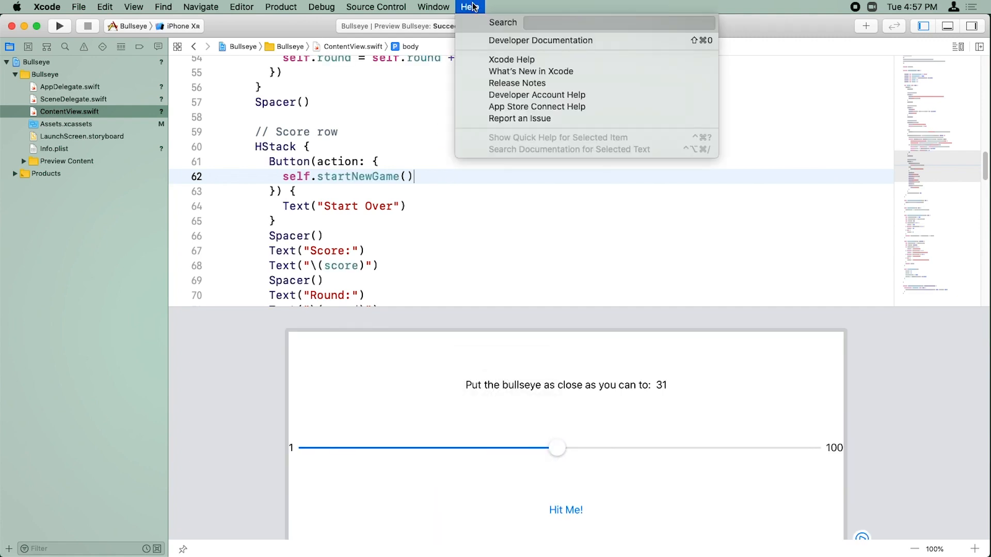
left_click(540, 39)
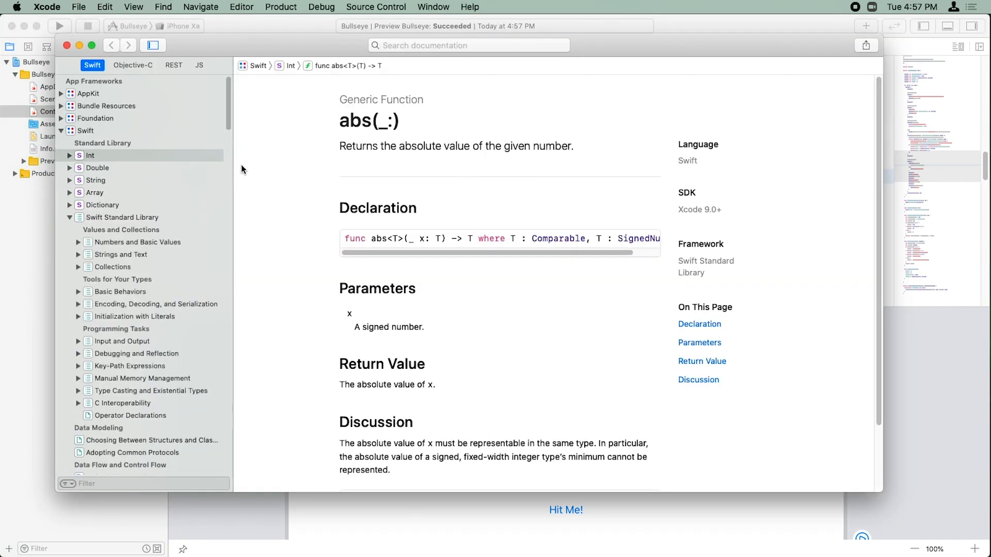
mouse_move(87, 137)
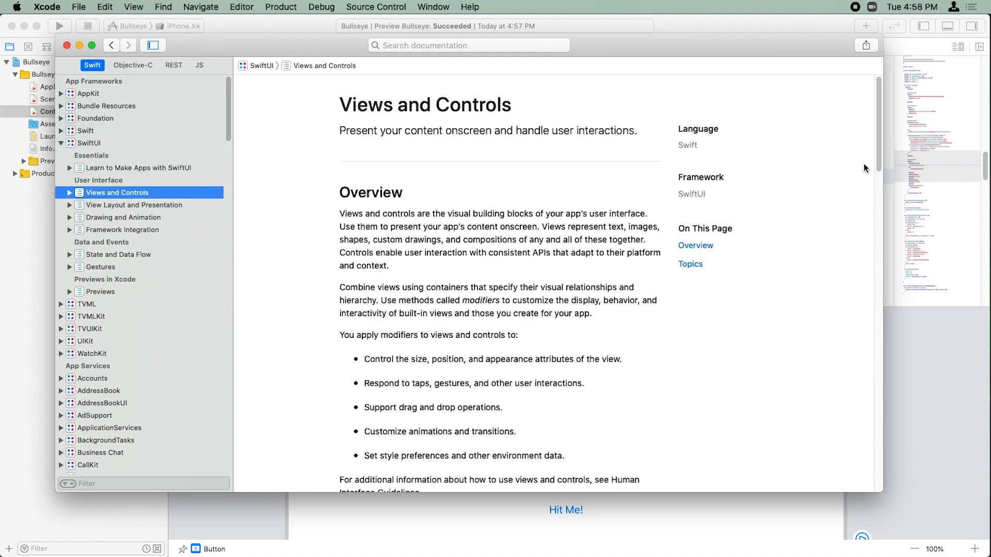
scroll("down", 3)
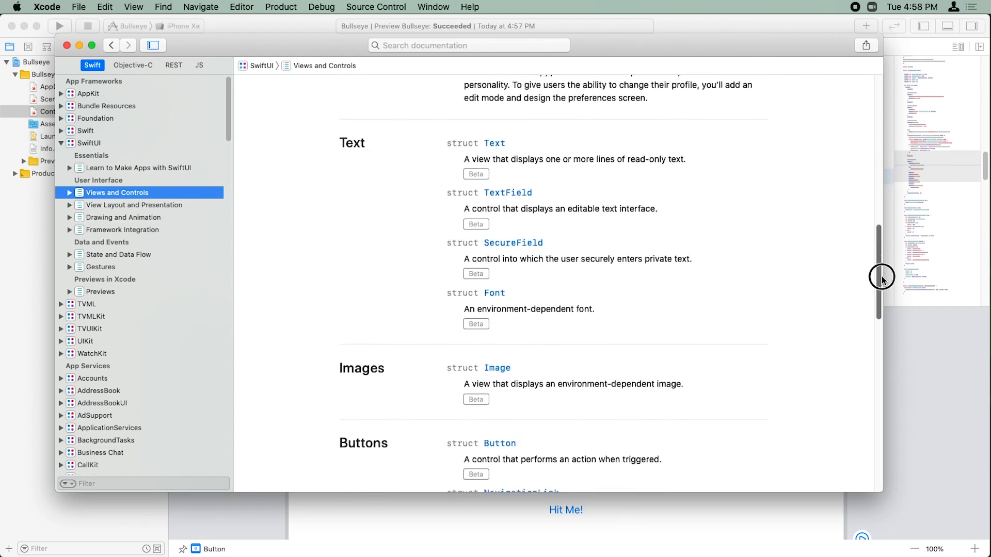
left_click_drag(880, 280, 872, 377)
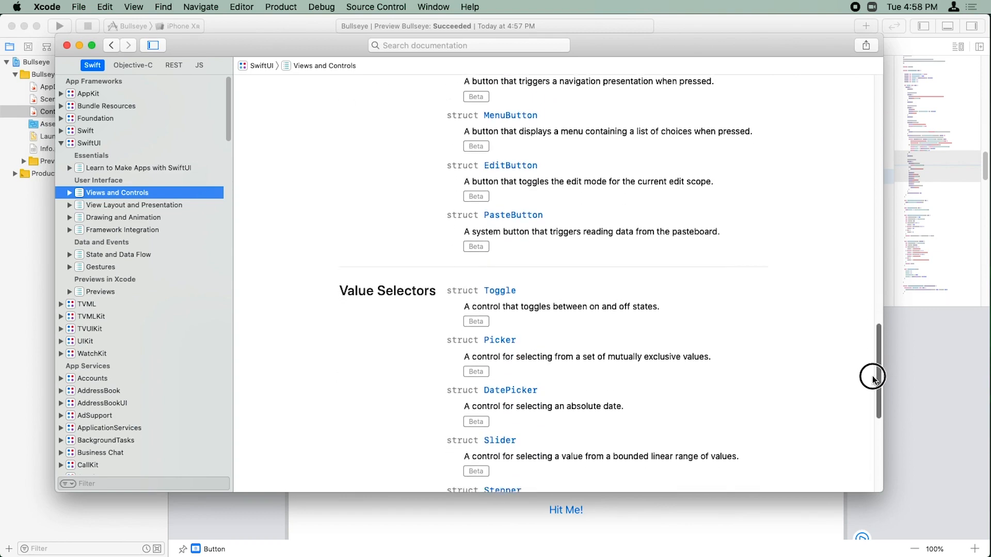
left_click_drag(873, 377, 878, 404)
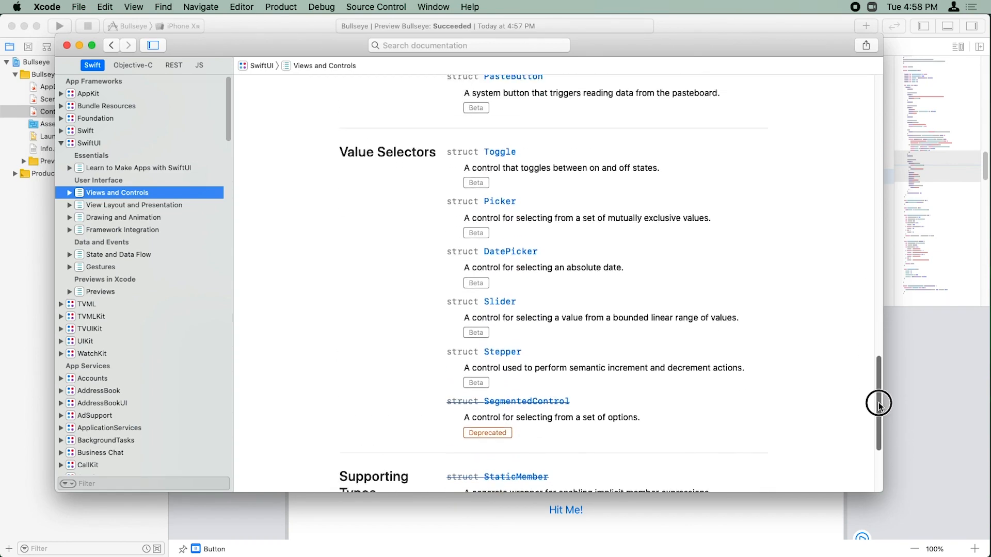
left_click_drag(879, 405, 880, 199)
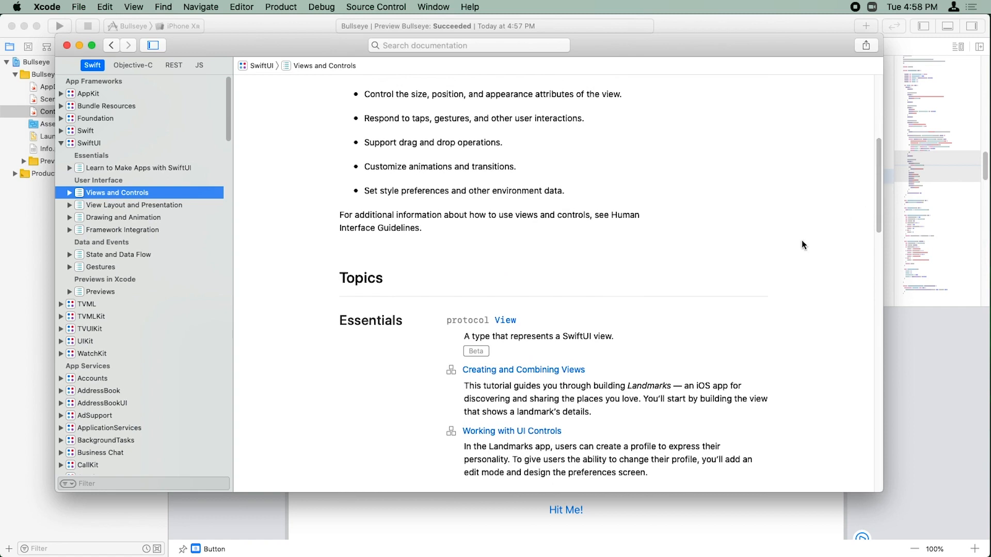
mouse_move(518, 330)
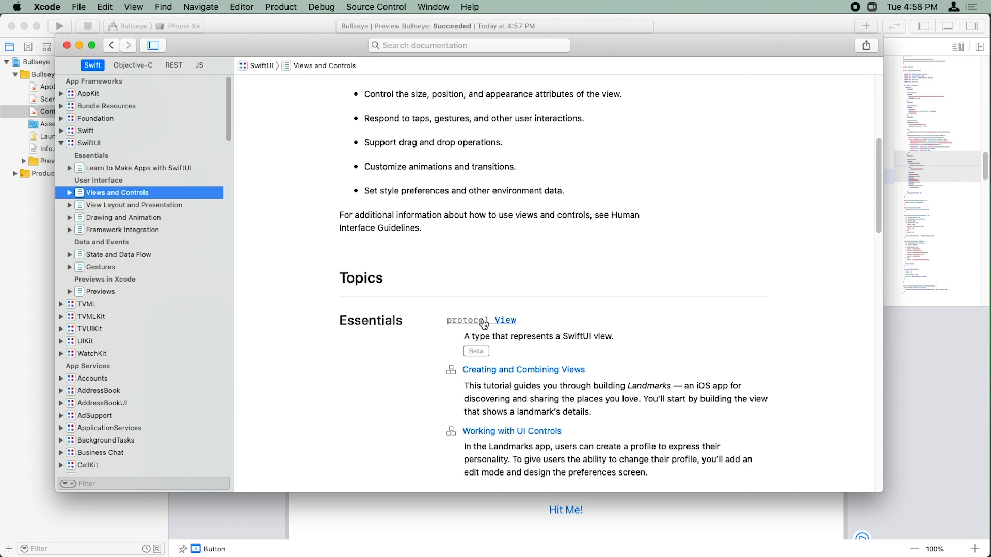
mouse_move(493, 325)
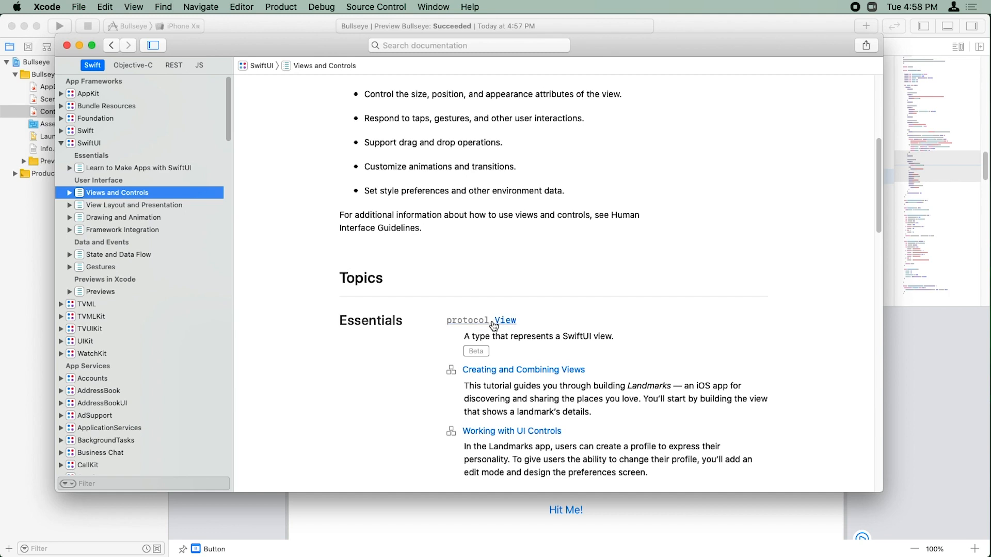
From the View protocol page, reach the background(_:alignment:) method's reference.
left_click(501, 320)
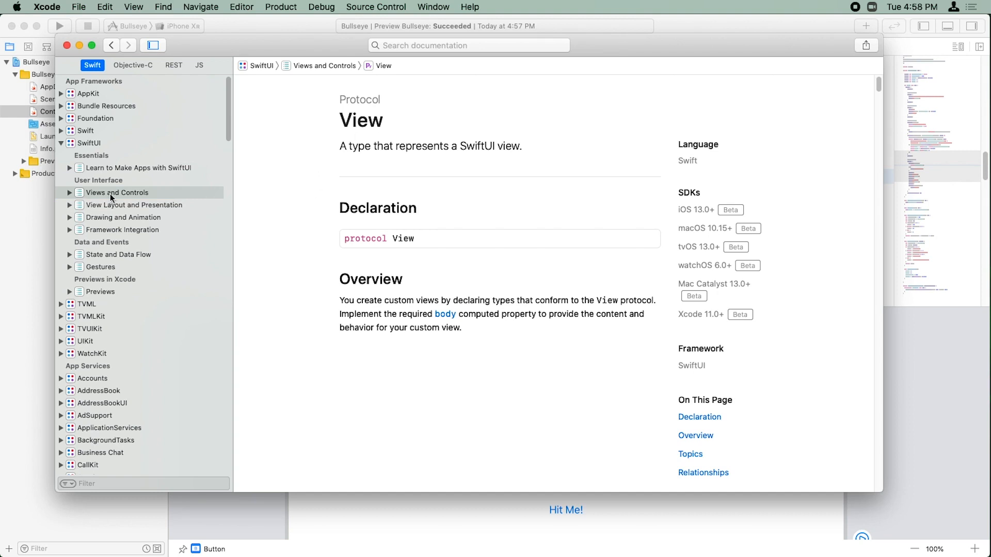
scroll("down", 3)
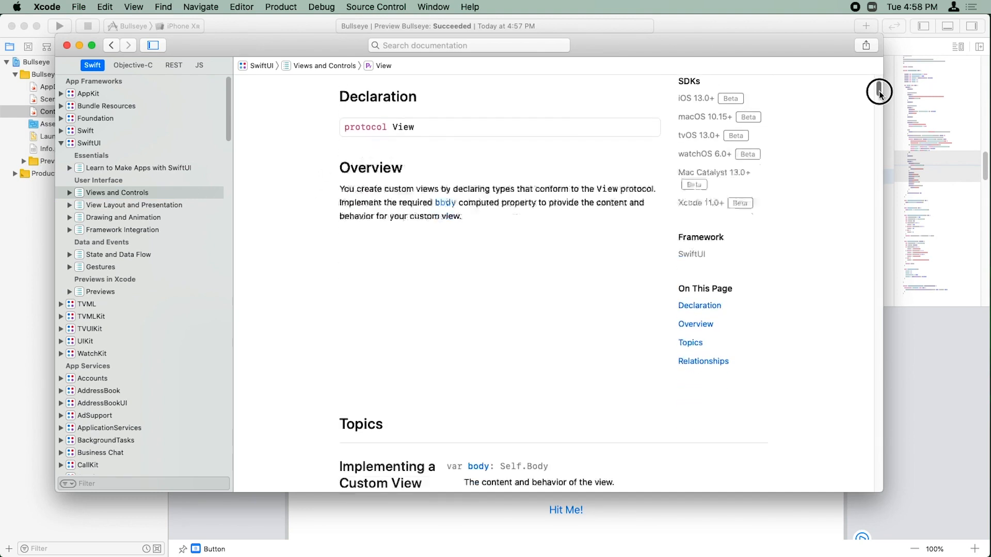
scroll("down", 3)
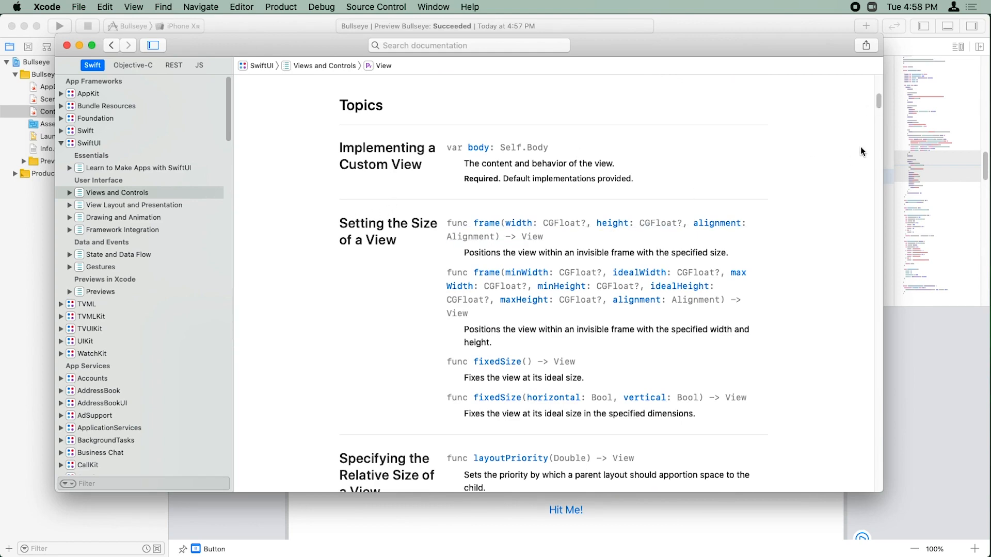
scroll("down", 3)
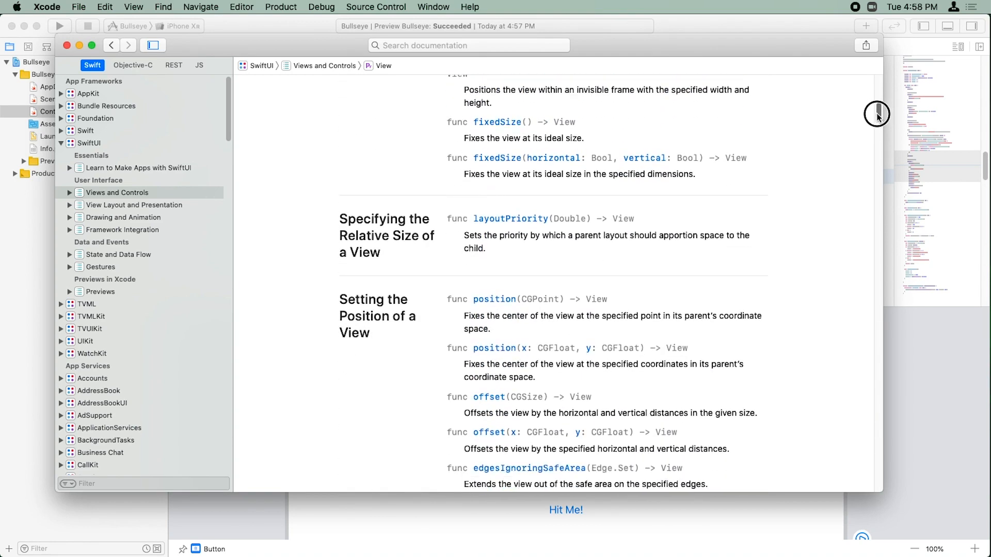
scroll("down", 3)
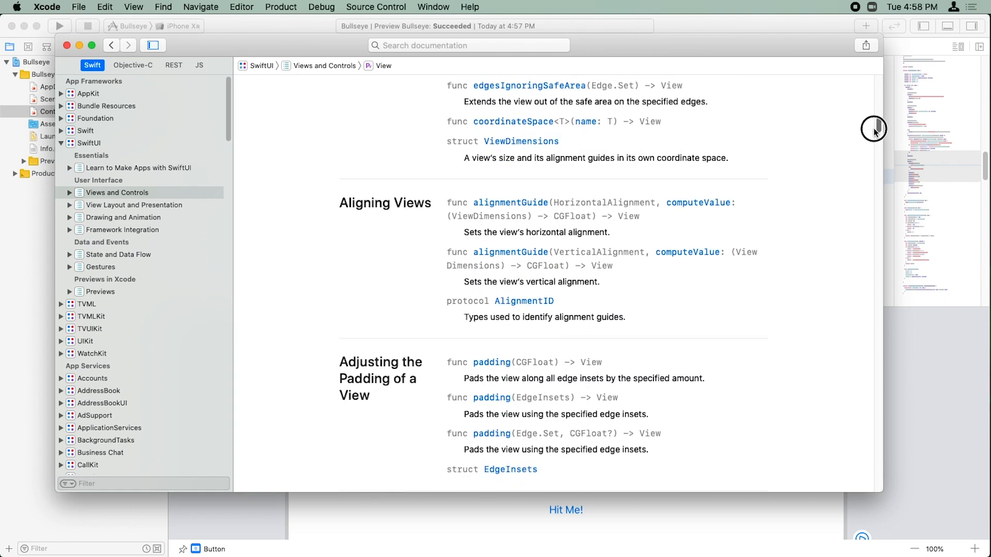
scroll("down", 3)
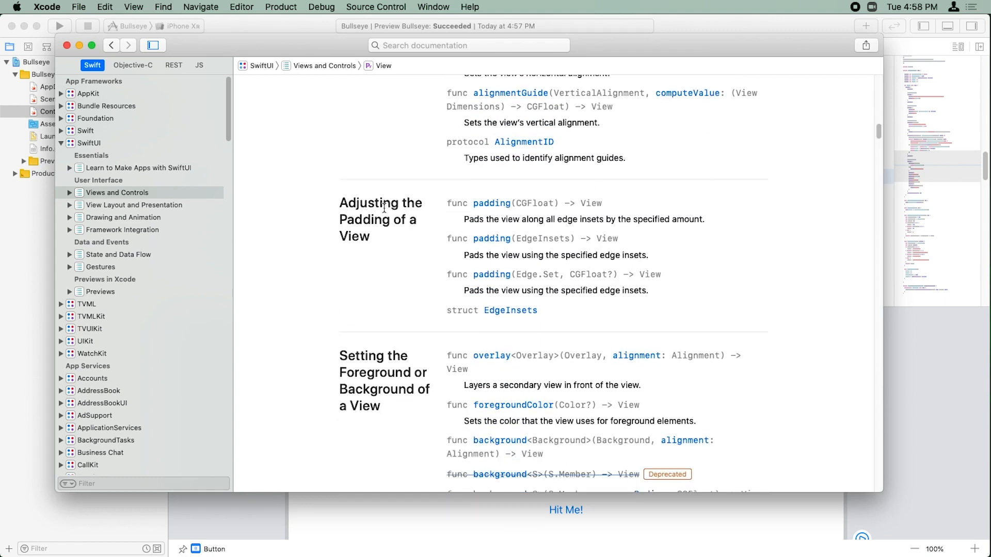
scroll("down", 3)
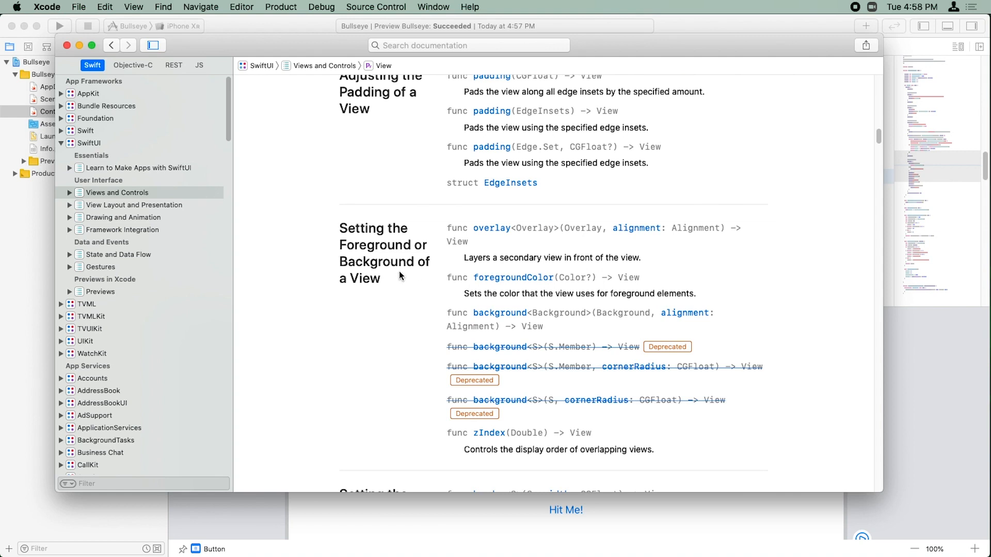
mouse_move(514, 315)
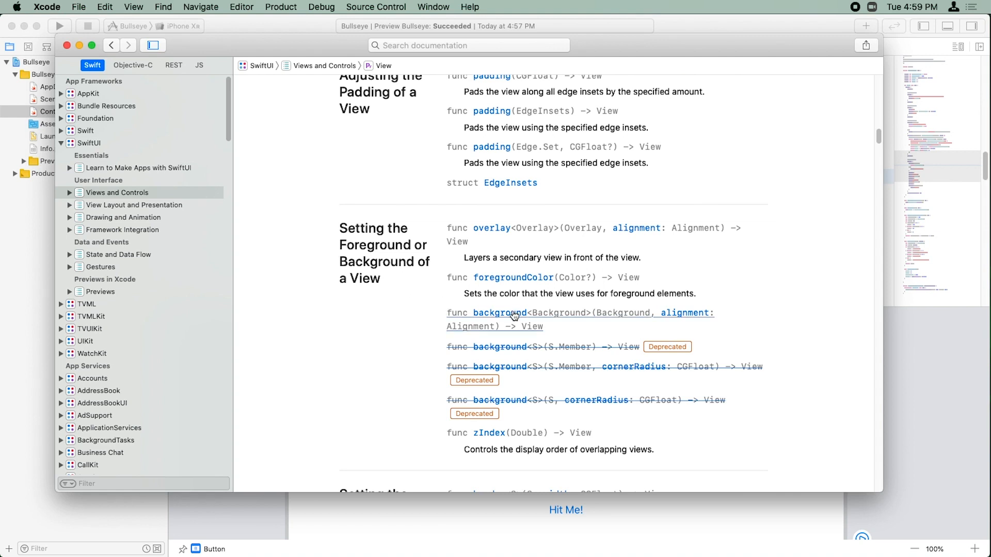
mouse_move(507, 317)
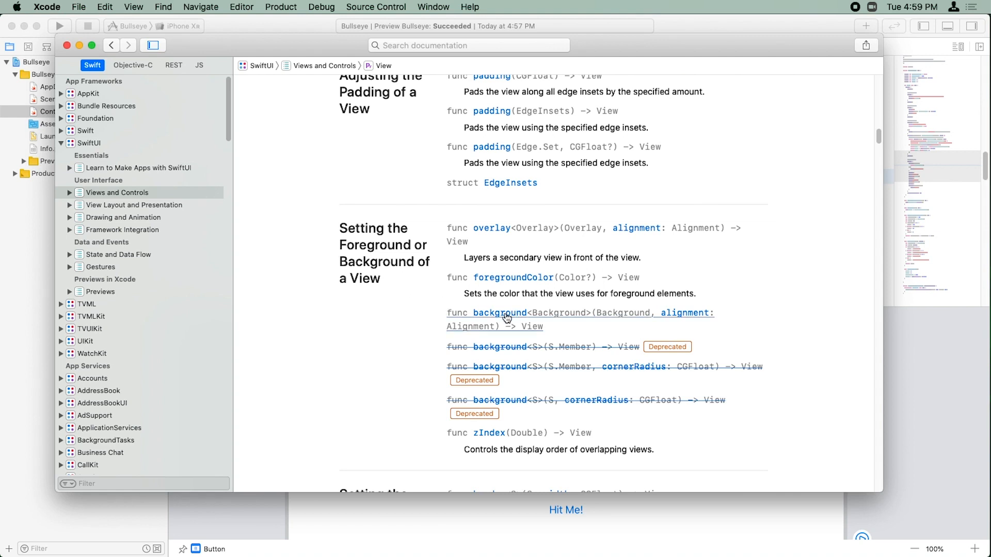
left_click(486, 312)
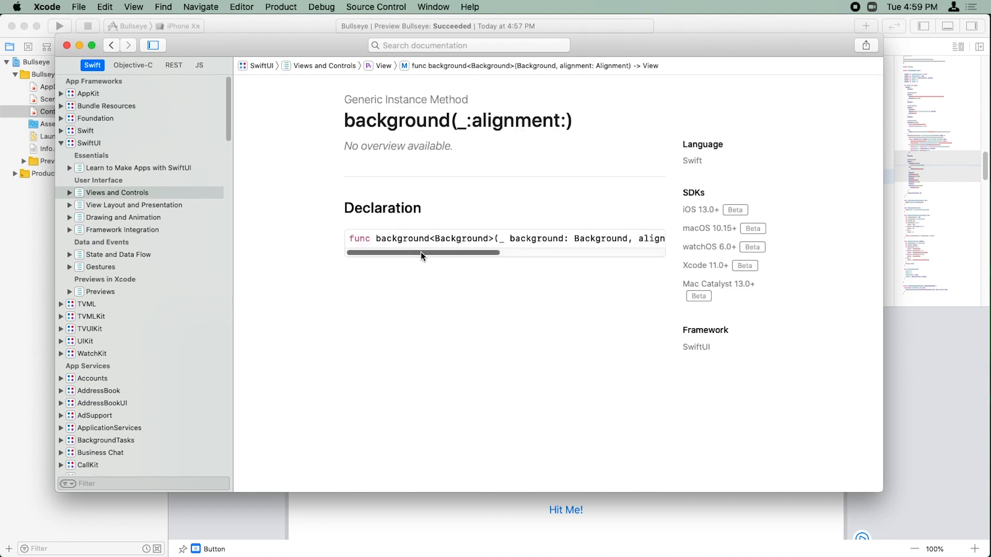
Highlight background and its Background parameter in the method declaration.
left_click_drag(422, 253, 568, 253)
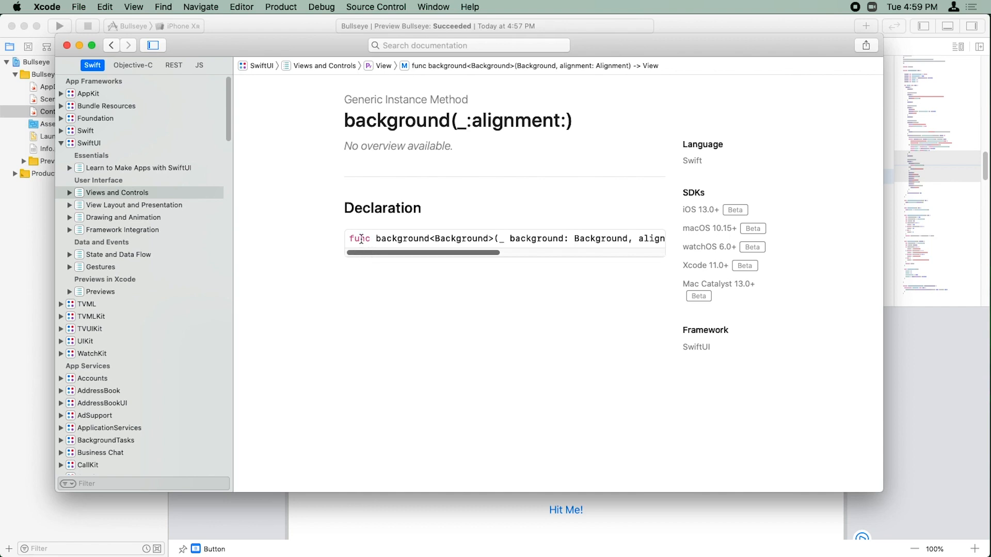
mouse_move(439, 273)
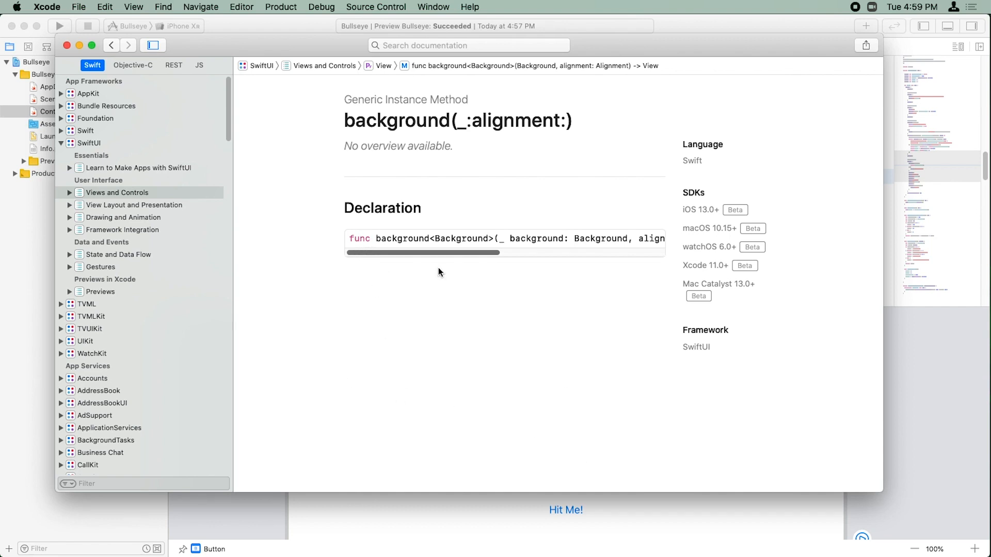
double_click(358, 239)
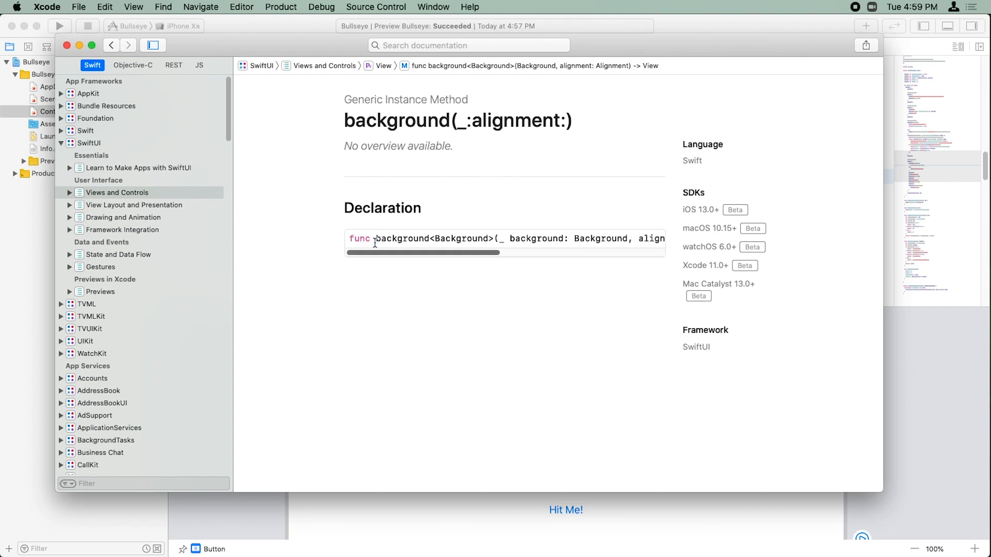
mouse_move(391, 249)
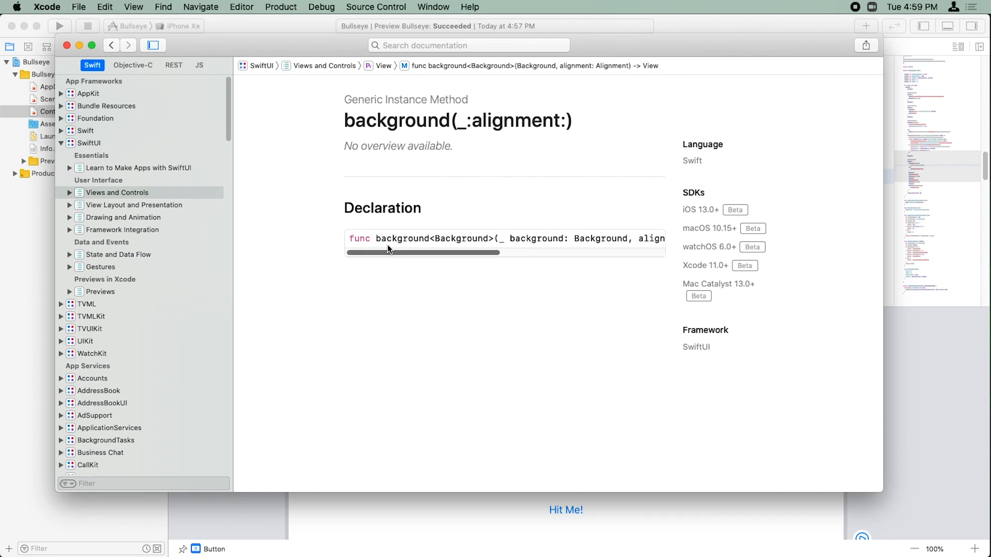
mouse_move(385, 243)
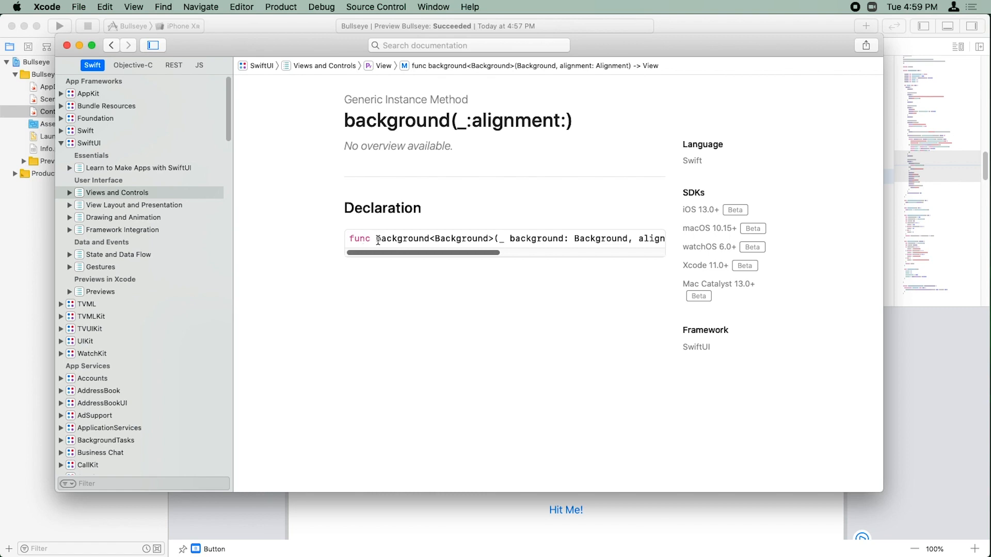
double_click(394, 239)
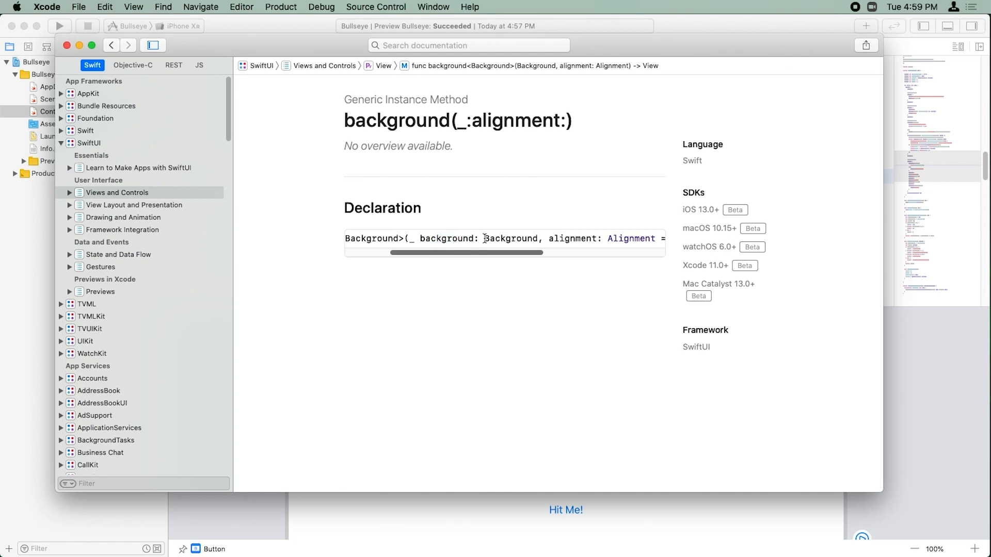
double_click(506, 238)
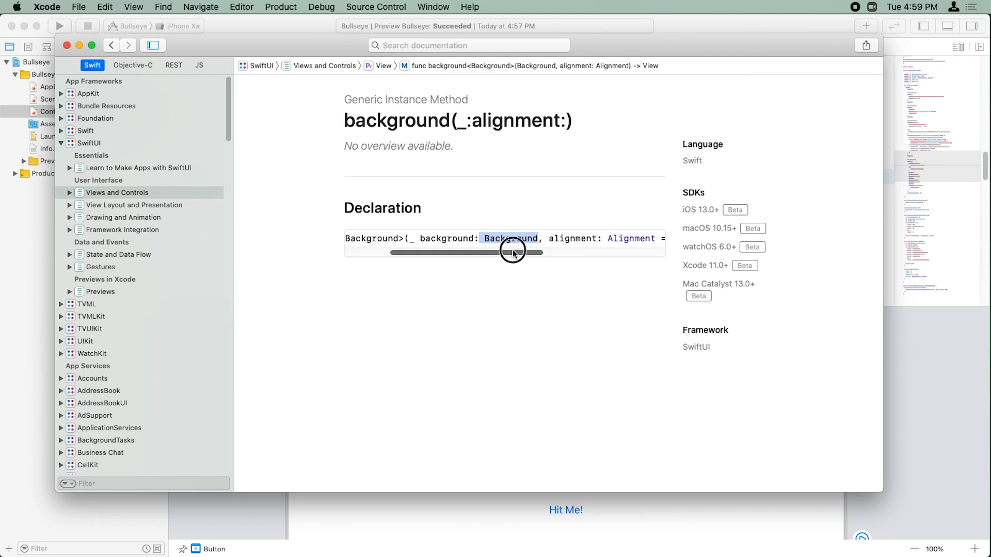
Highlight the alignment parameter, which defaults to .center, in the declaration.
left_click_drag(511, 253, 445, 253)
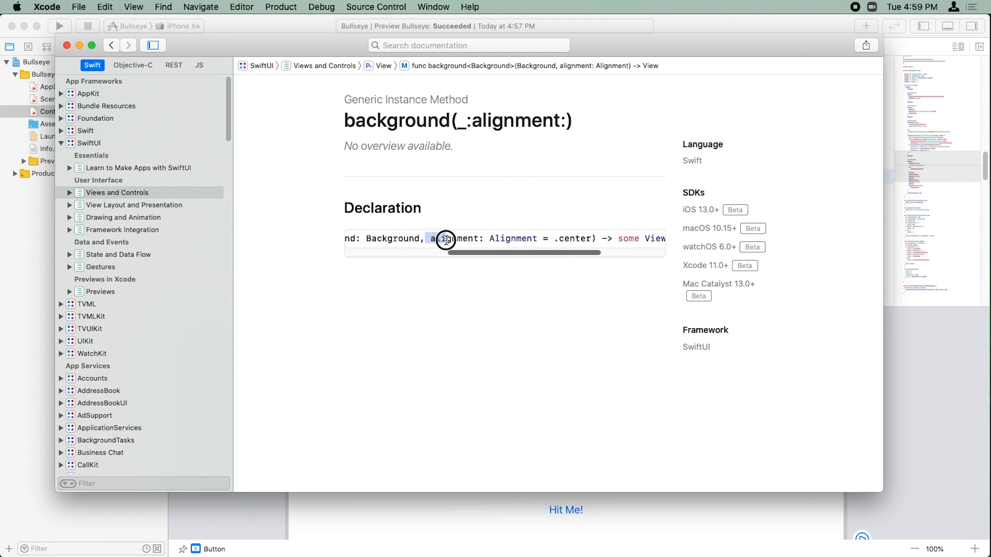
left_click_drag(442, 239, 593, 239)
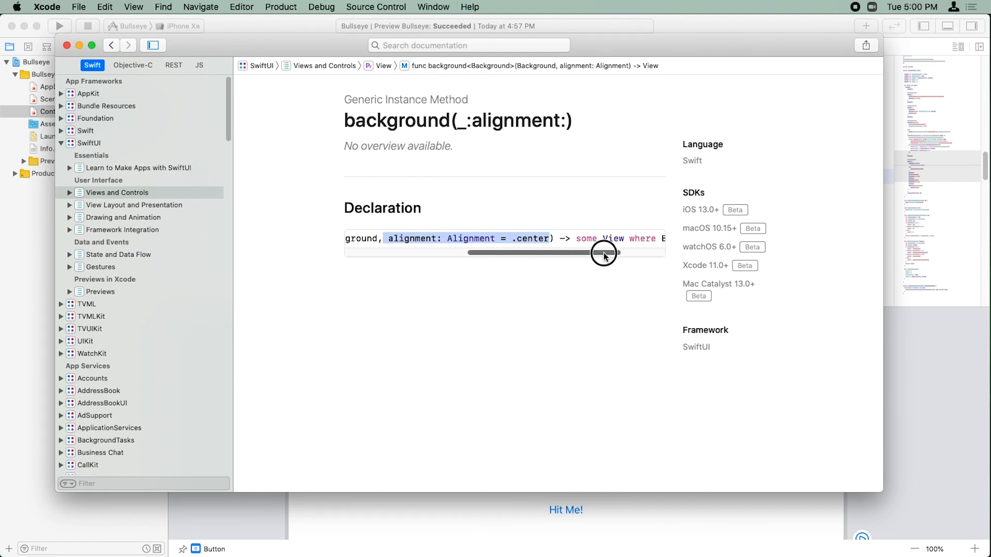
left_click_drag(604, 254, 505, 253)
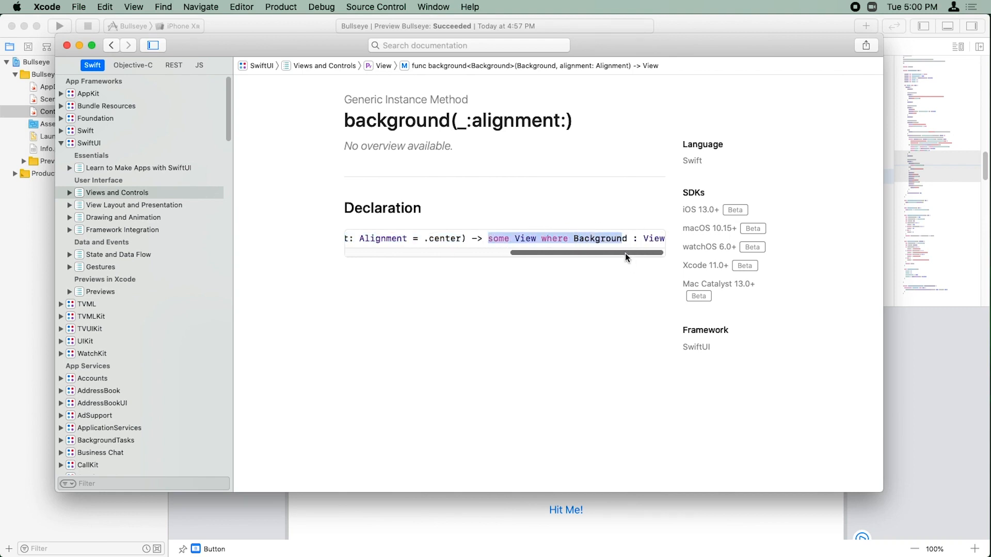
left_click_drag(625, 253, 364, 253)
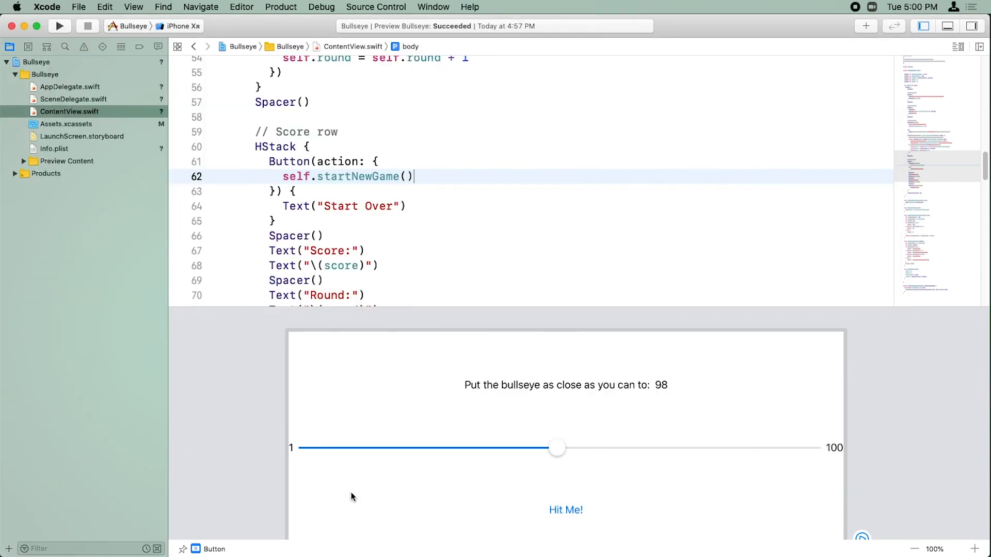
mouse_move(443, 386)
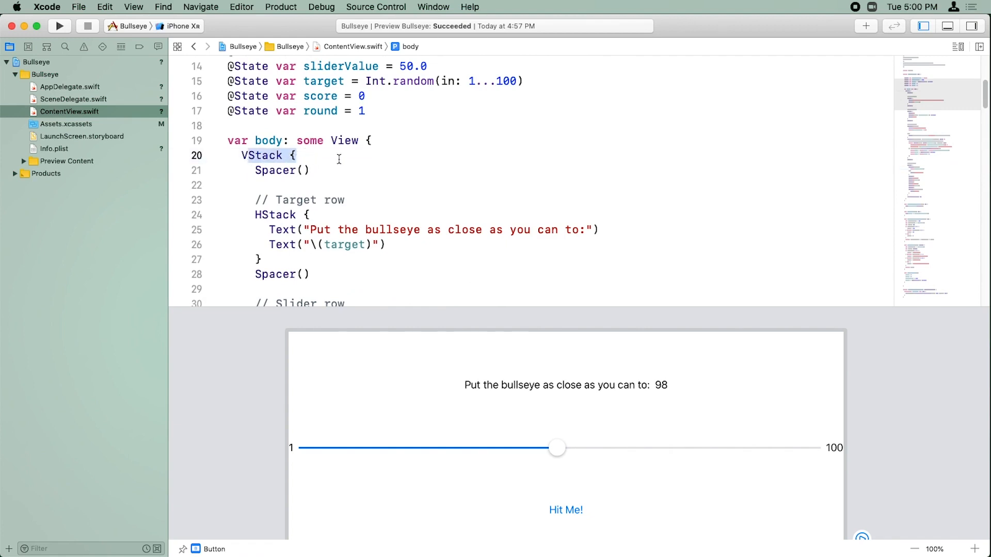
scroll("down", 3)
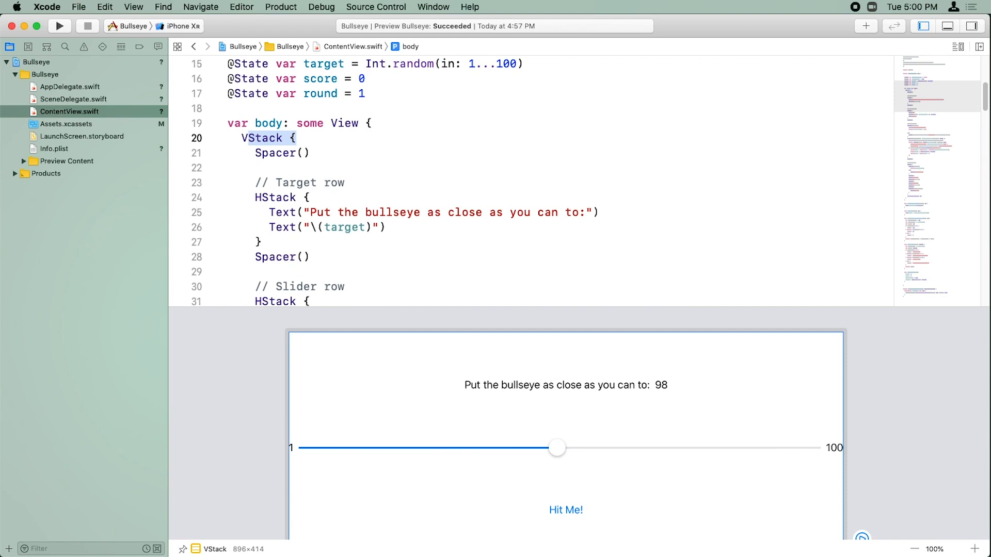
scroll("down", 3)
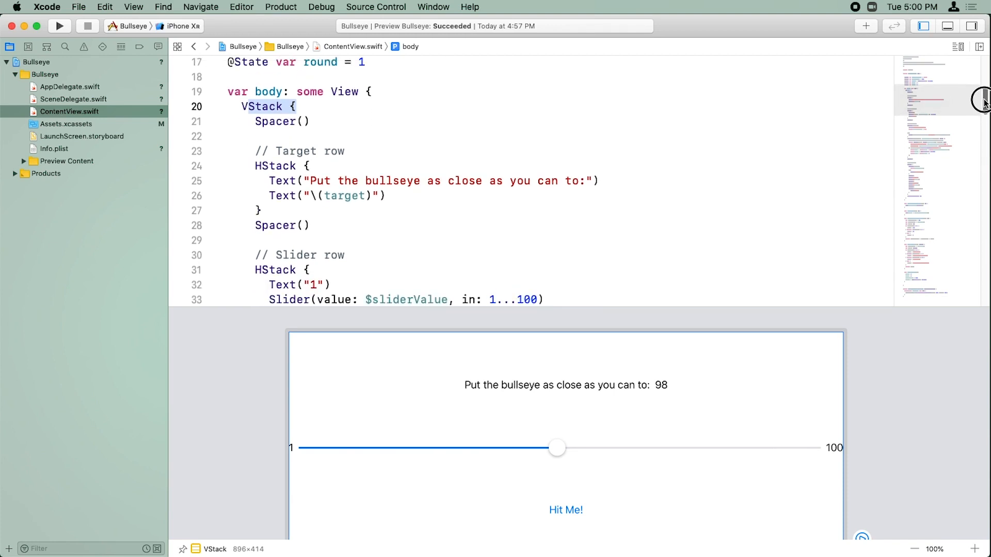
scroll("down", 3)
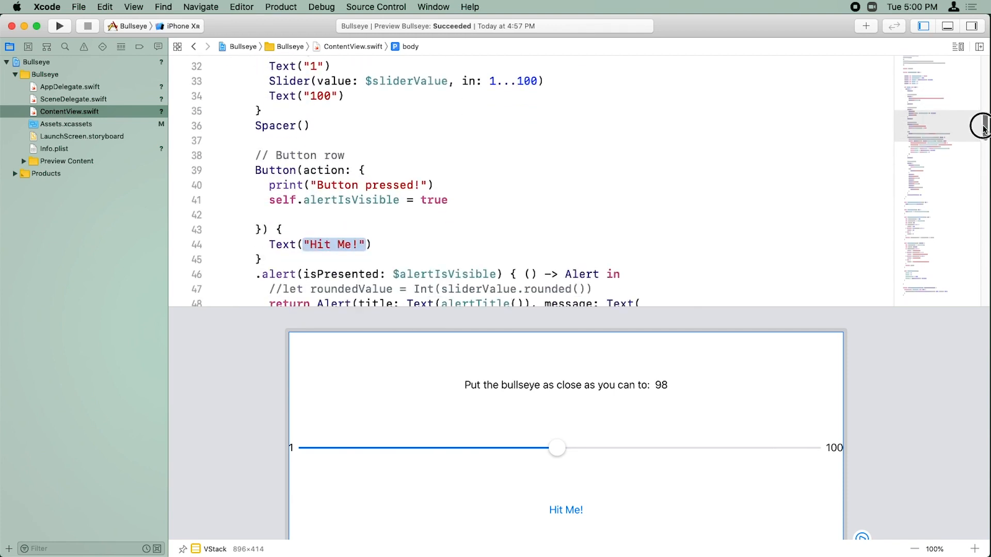
scroll("down", 3)
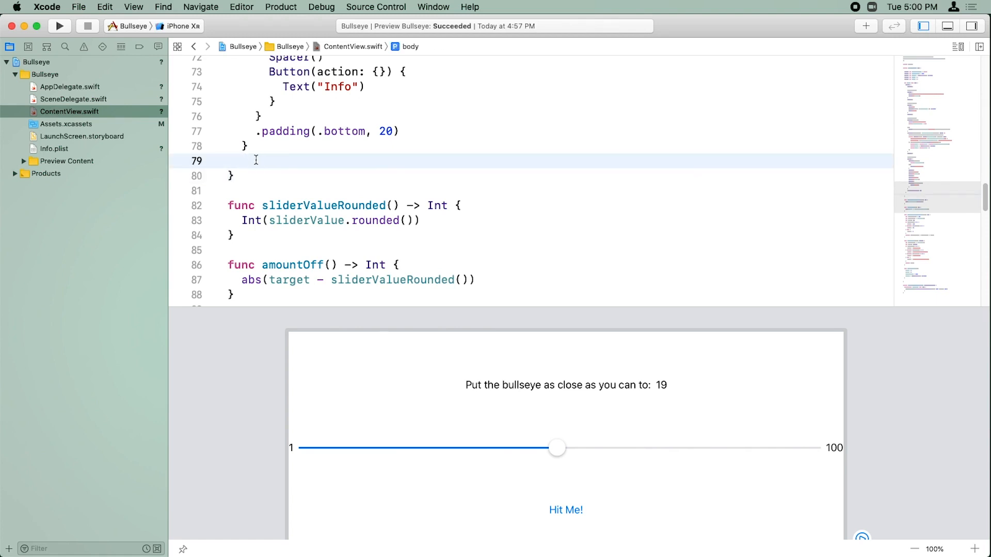
Add .background(Image("Background"), alignment: .center) after the VStack's closing brace.
type(".background(background: View, alignment: Alignment")
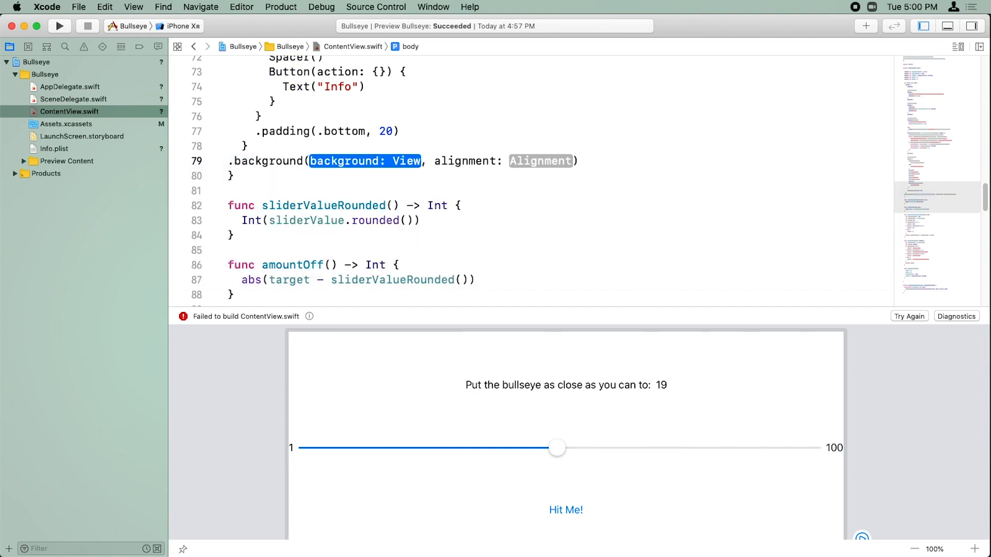
type("Image")
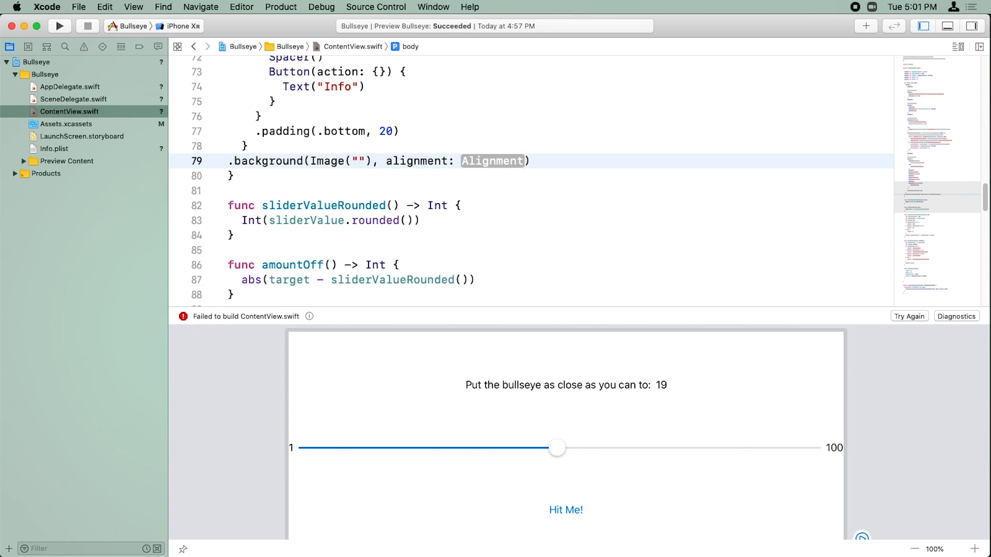
type("Background")
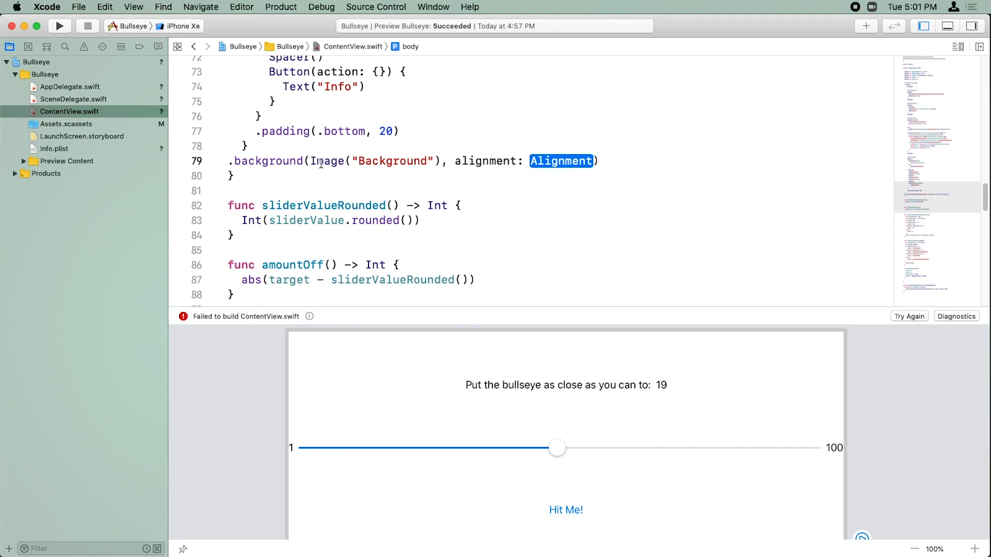
type(".")
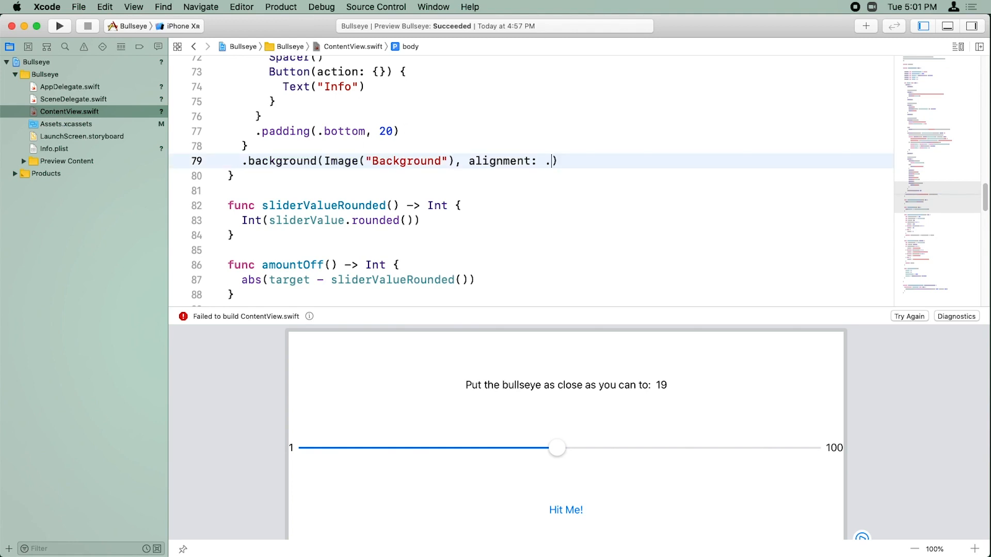
type(".")
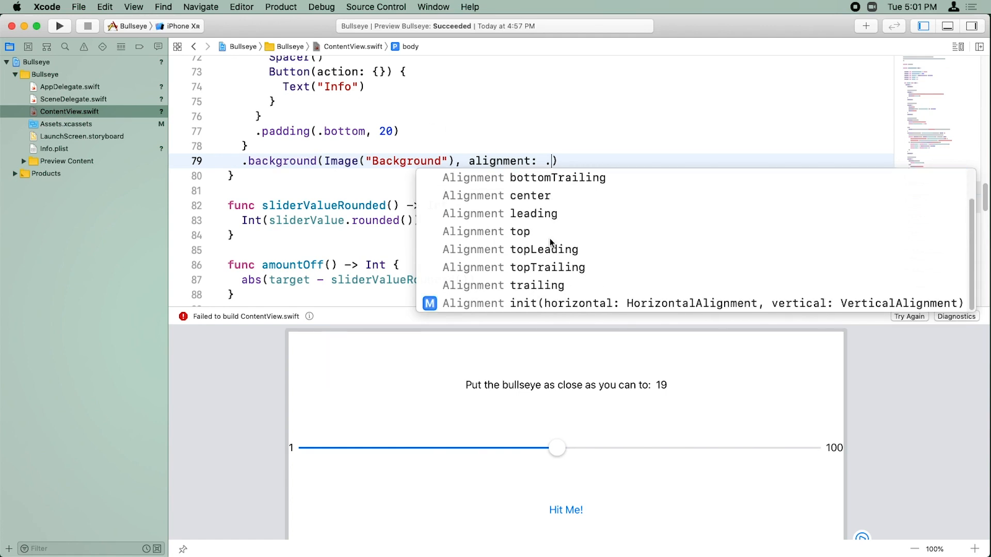
left_click(529, 195)
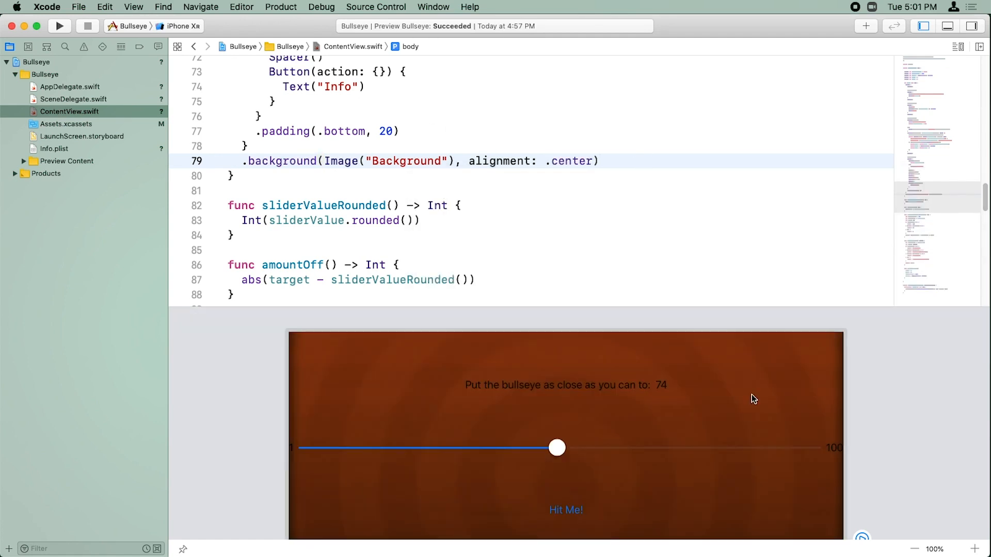
mouse_move(828, 501)
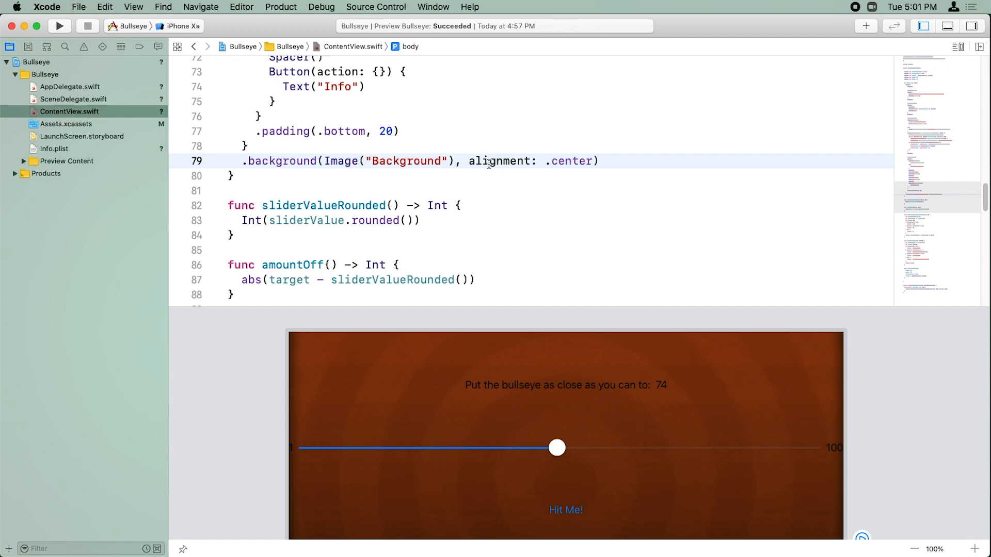
left_click(65, 124)
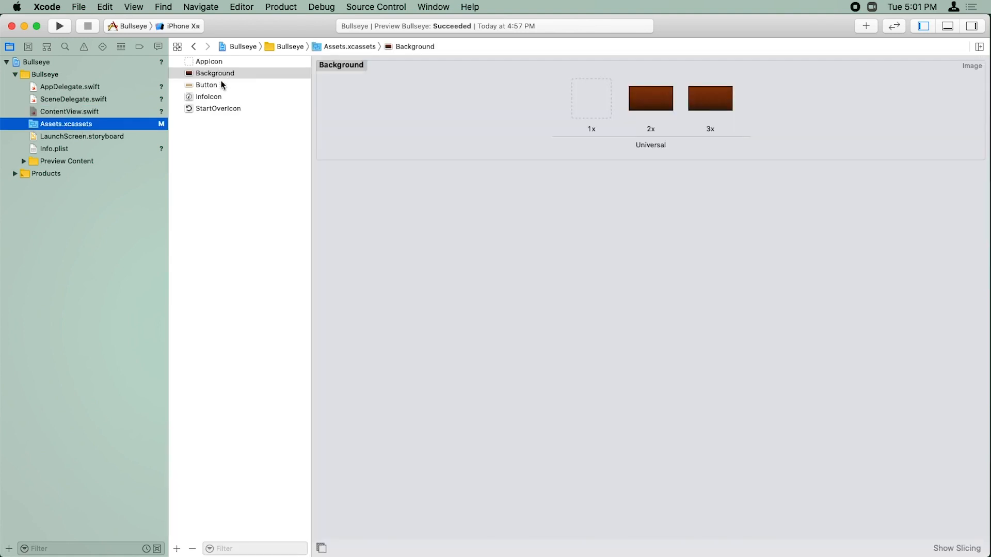
mouse_move(214, 78)
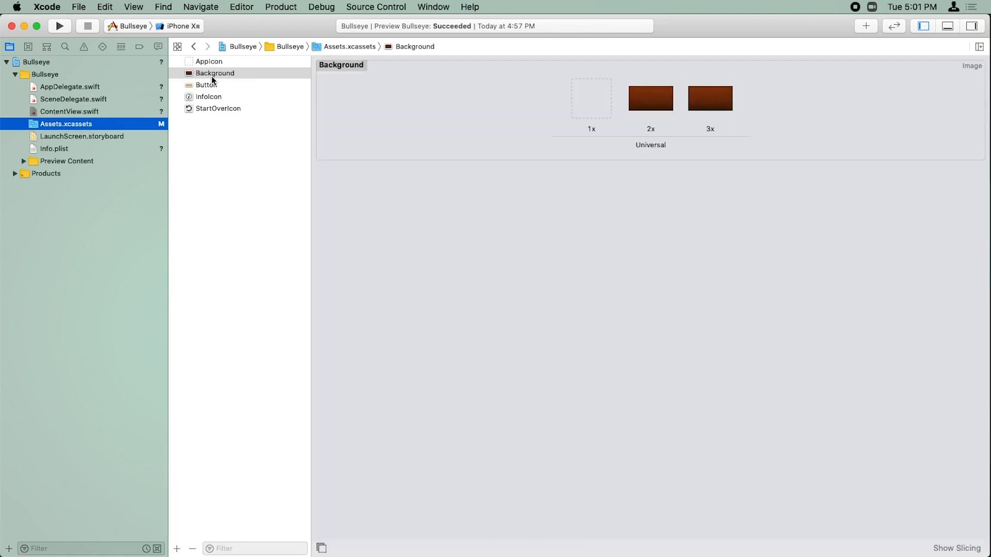
mouse_move(563, 106)
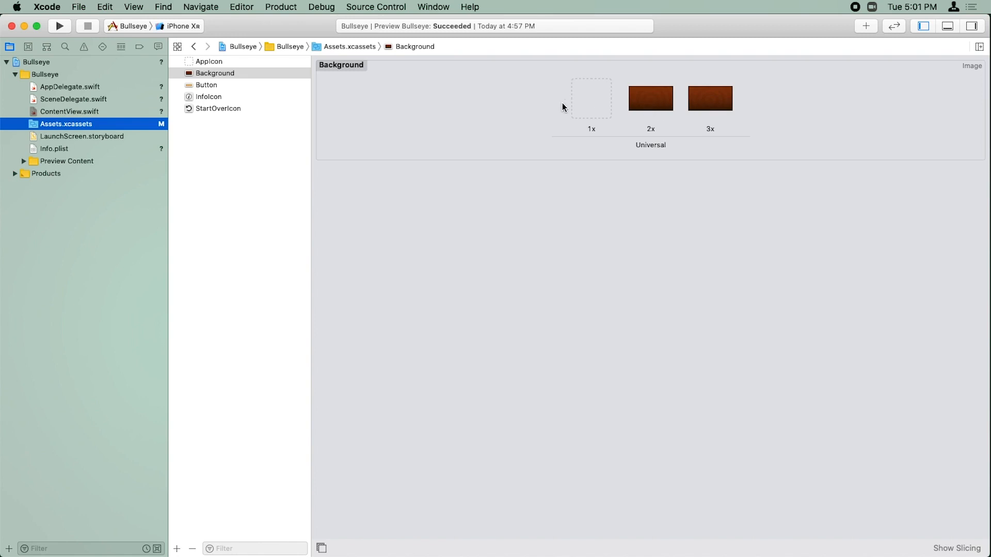
mouse_move(652, 96)
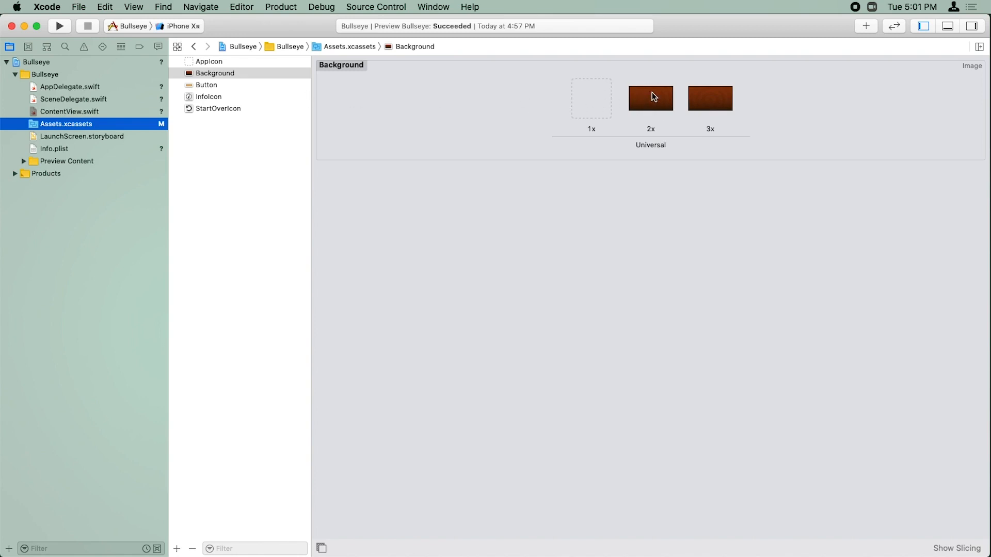
Select the Background image set, showing its 2x and 3x wooden images.
left_click(215, 72)
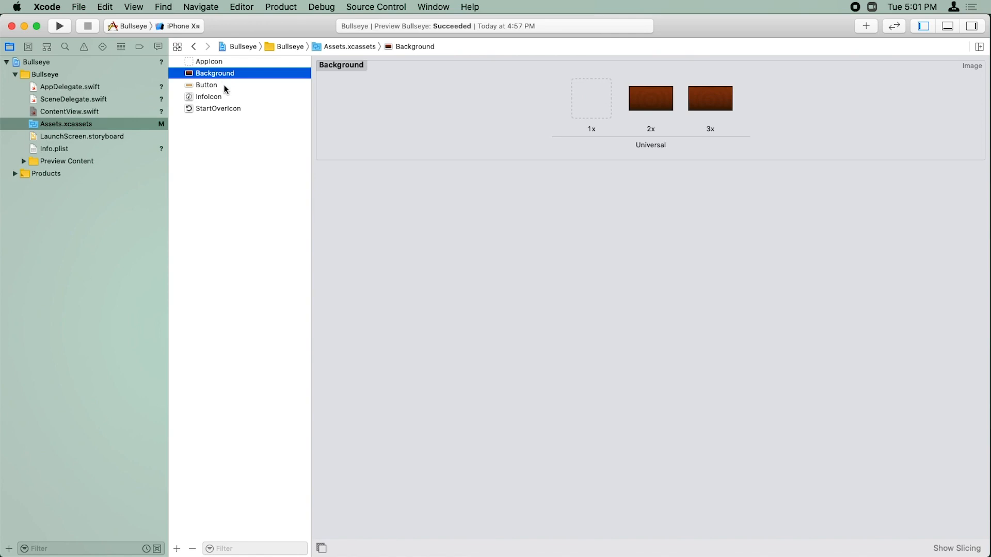